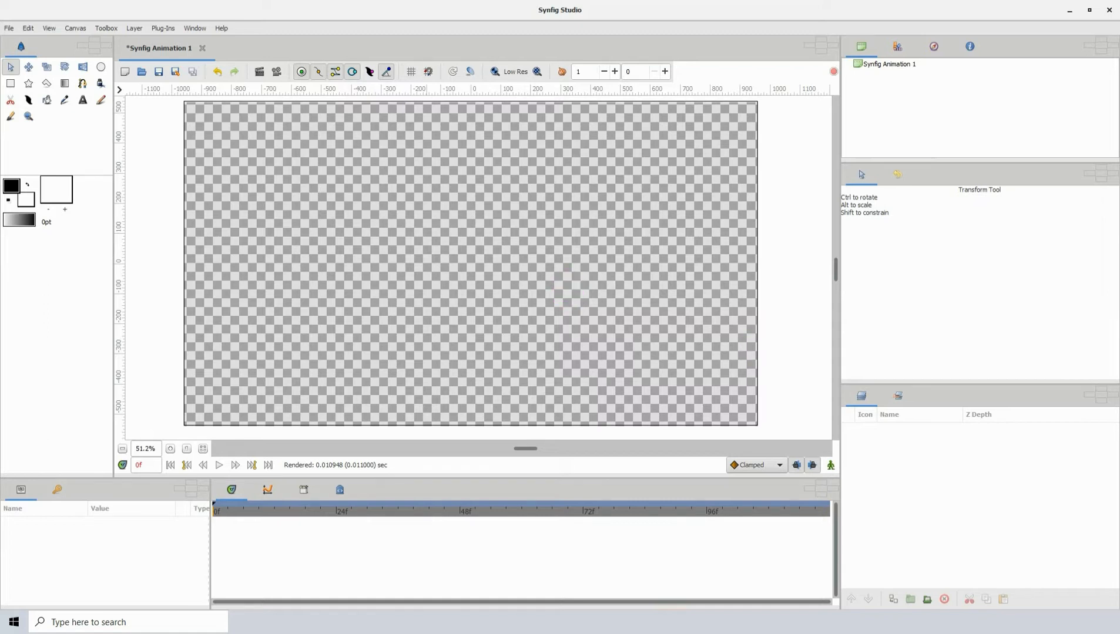
# Import the singer photo onto the canvas and nudge it slightly into place
pyautogui.click(429, 246)
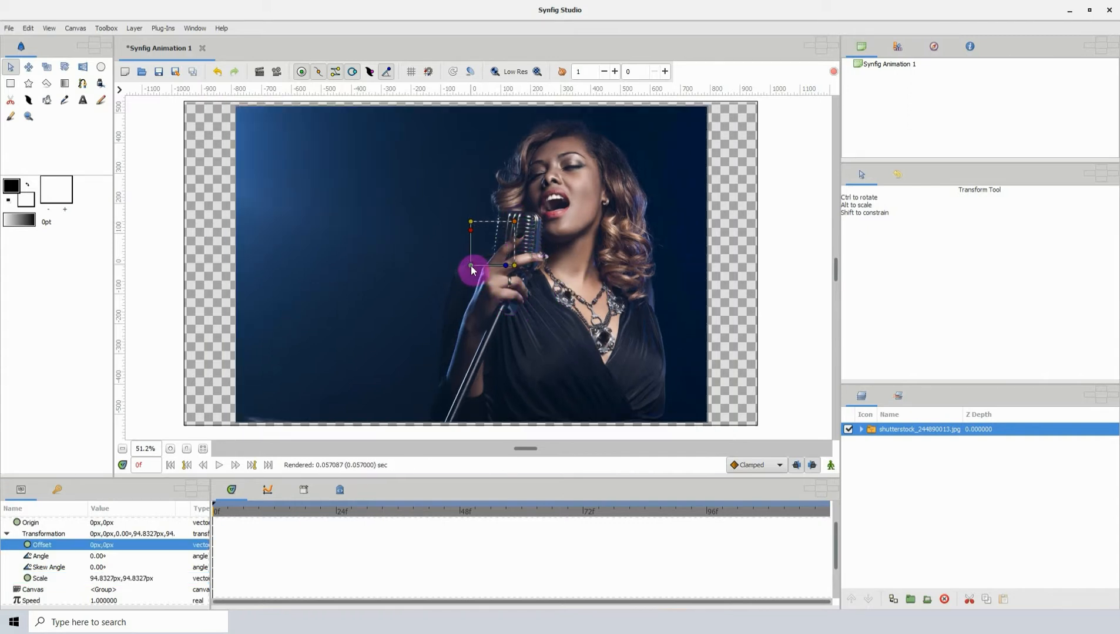
pyautogui.moveTo(471, 271); pyautogui.dragTo(478, 281)
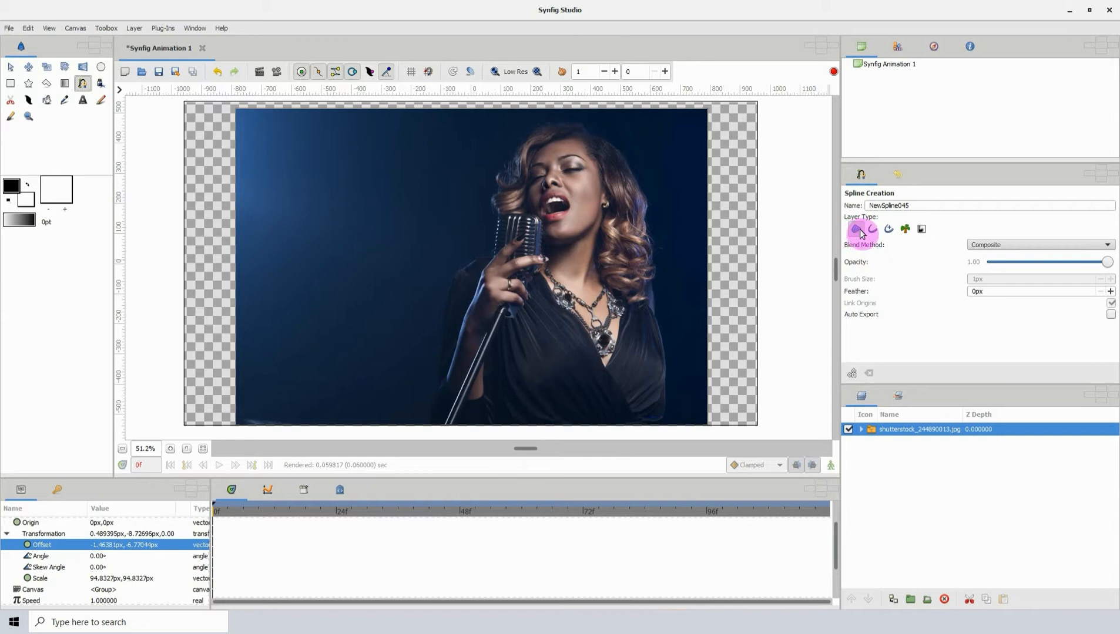
# Set the Spline tool to create only a Region layer and zoom in on the singer
pyautogui.click(904, 229)
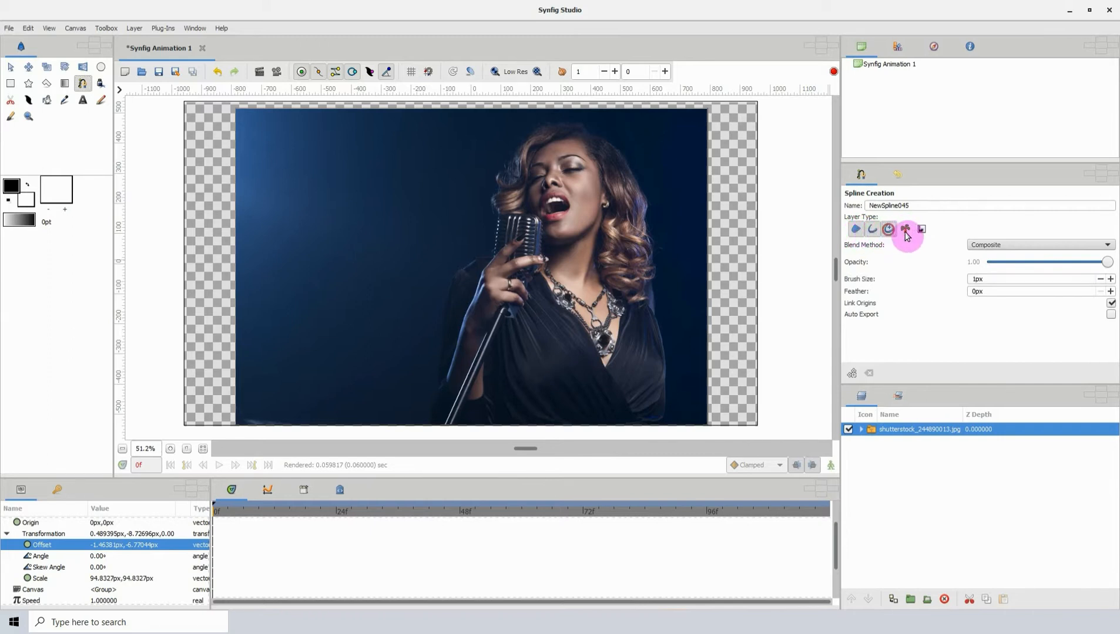
pyautogui.click(856, 229)
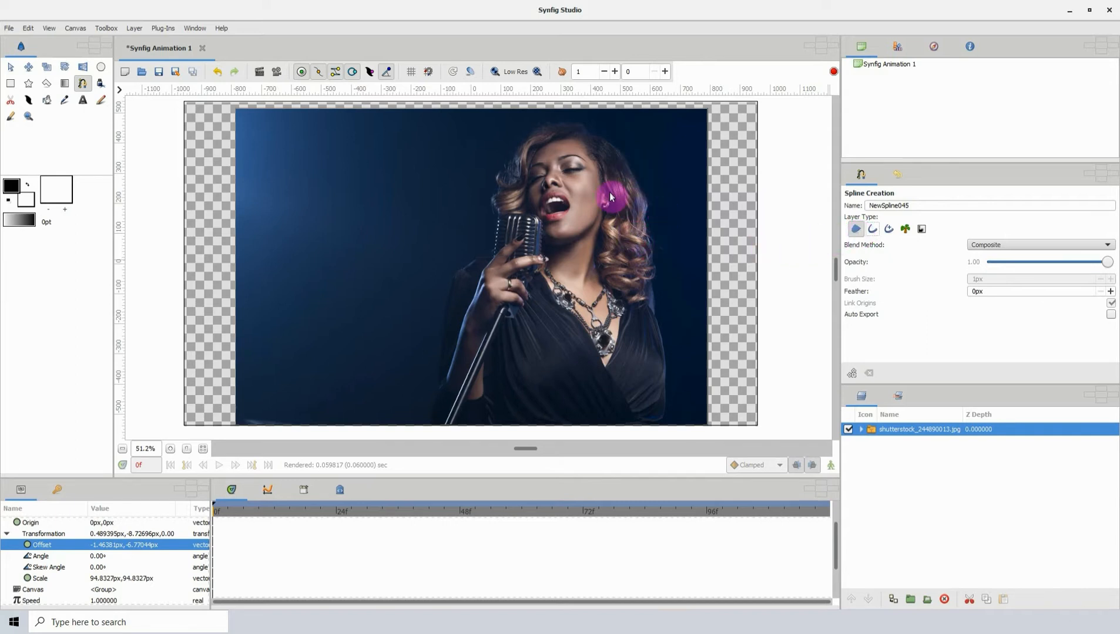
pyautogui.moveTo(611, 197); pyautogui.dragTo(653, 196)
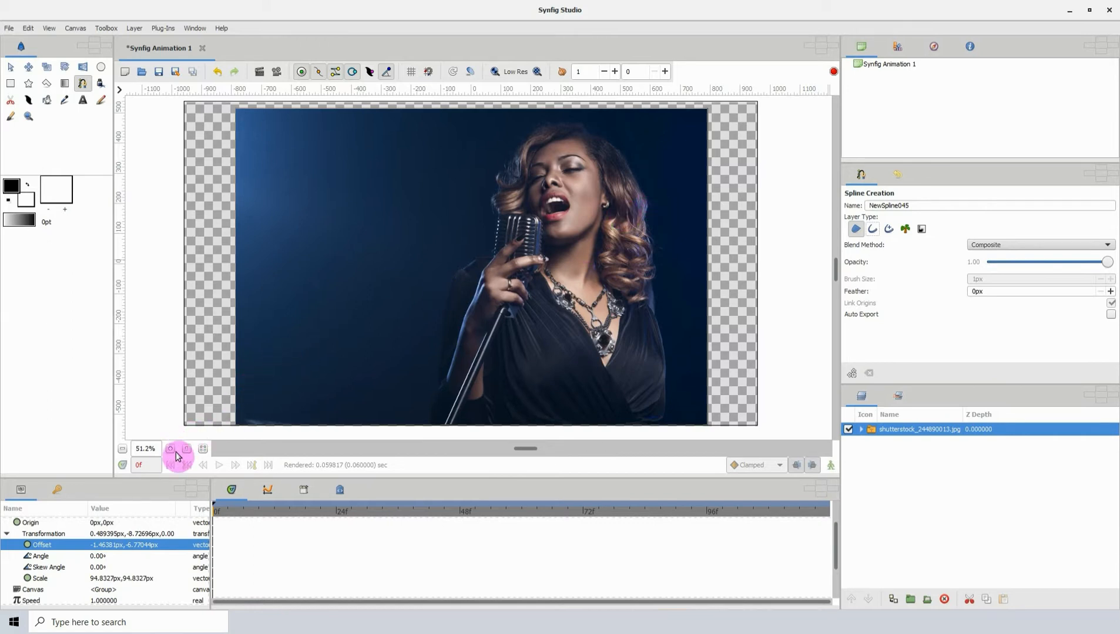
pyautogui.click(171, 449)
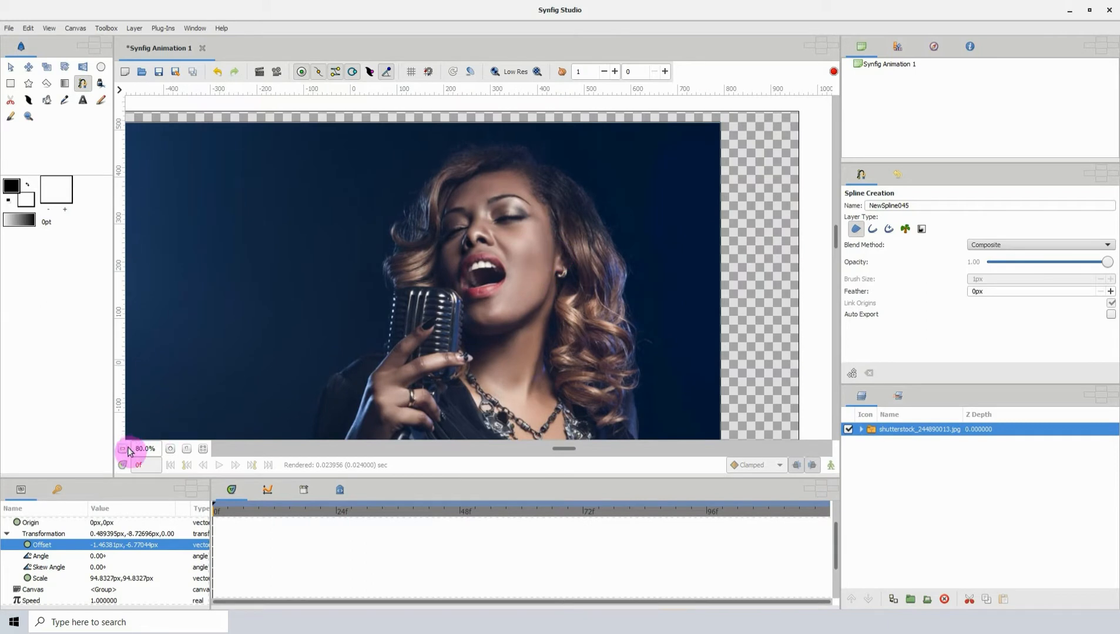
# Trace curved spline points along her arm, the hair's left side and over the top of her hair
pyautogui.click(146, 448)
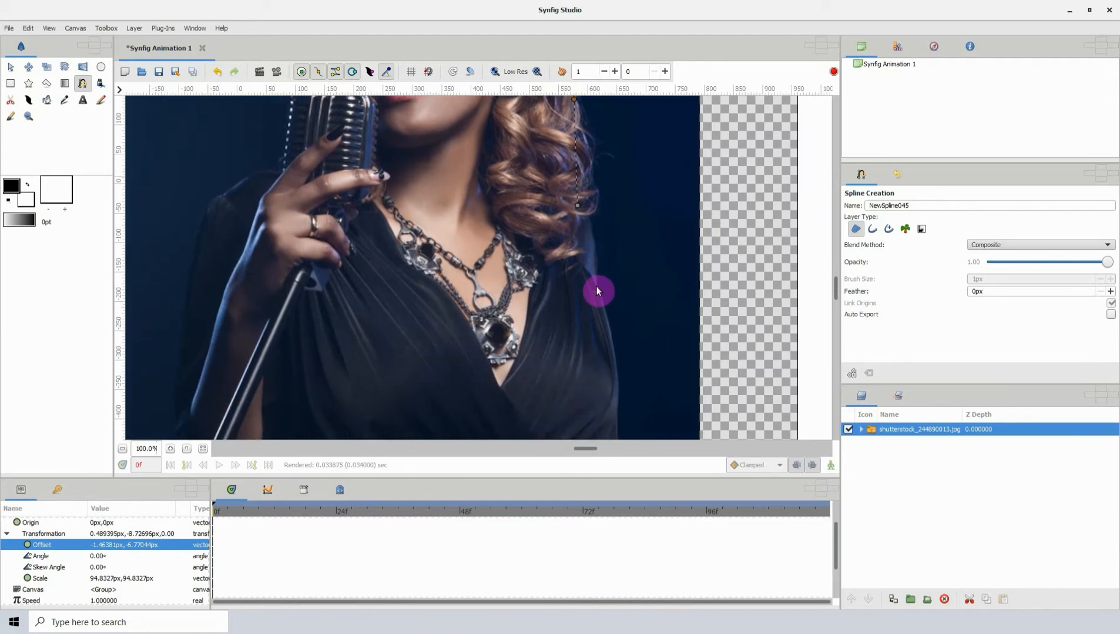
pyautogui.scroll(-3)
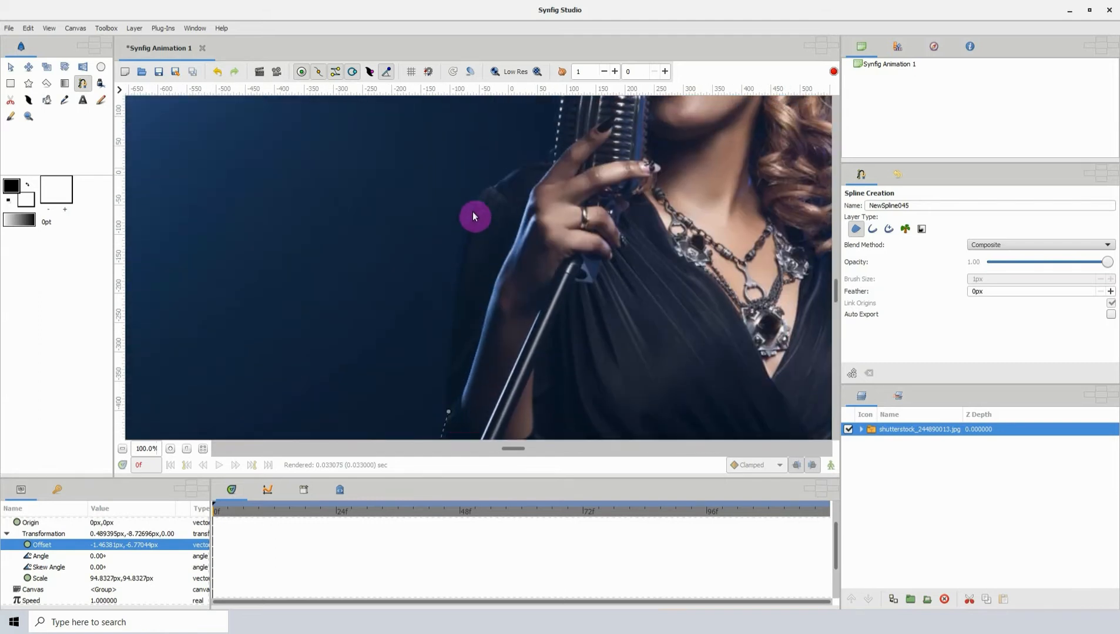
pyautogui.moveTo(495, 192)
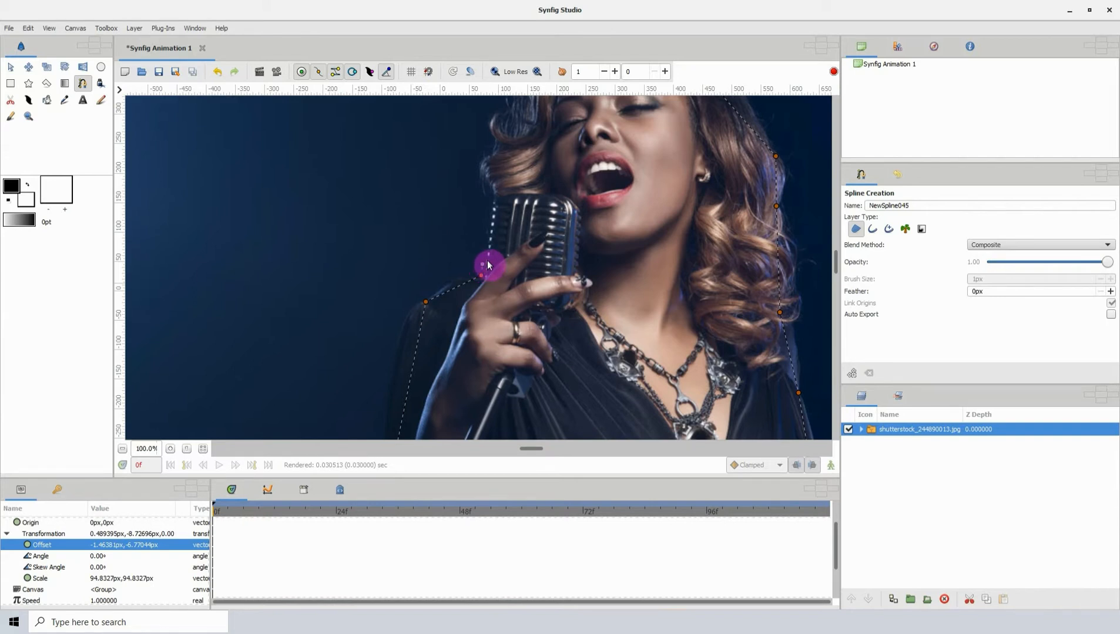
pyautogui.moveTo(487, 266); pyautogui.dragTo(493, 231)
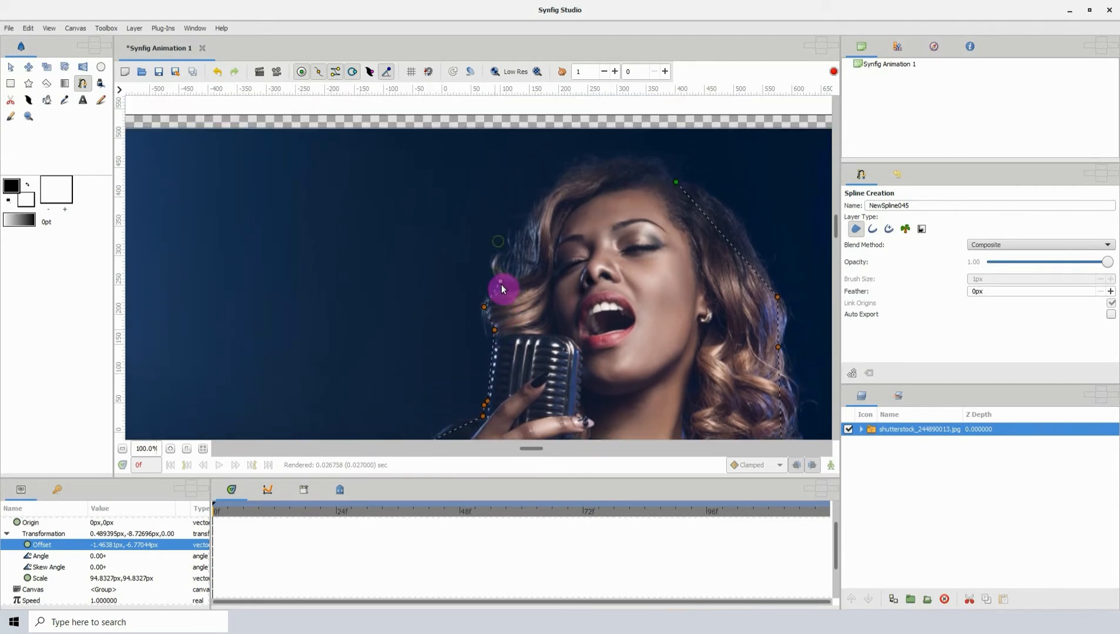
pyautogui.moveTo(502, 289); pyautogui.dragTo(498, 256)
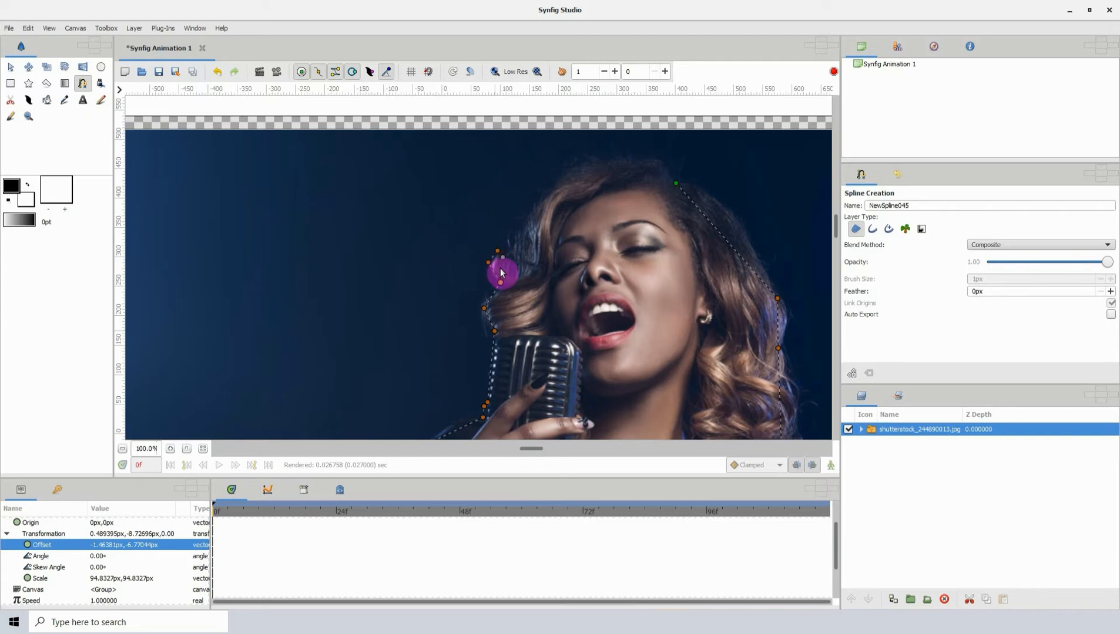
pyautogui.moveTo(502, 272); pyautogui.dragTo(525, 277)
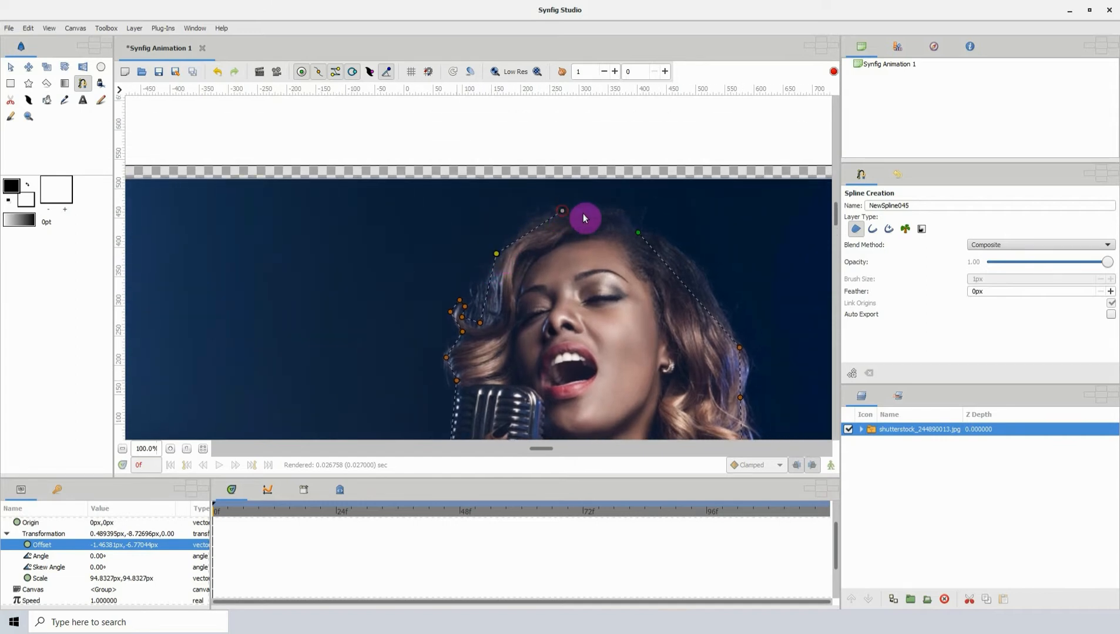
pyautogui.moveTo(584, 217); pyautogui.dragTo(635, 236)
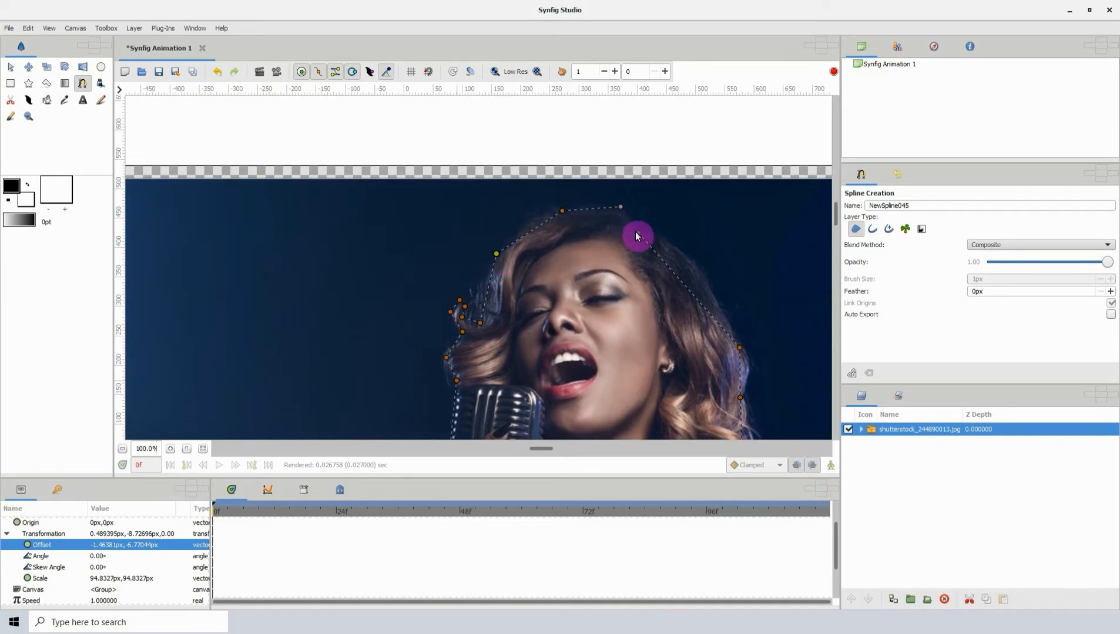
# Loop the spline from the last vertex's context menu to close the outline
pyautogui.rightClick(637, 236)
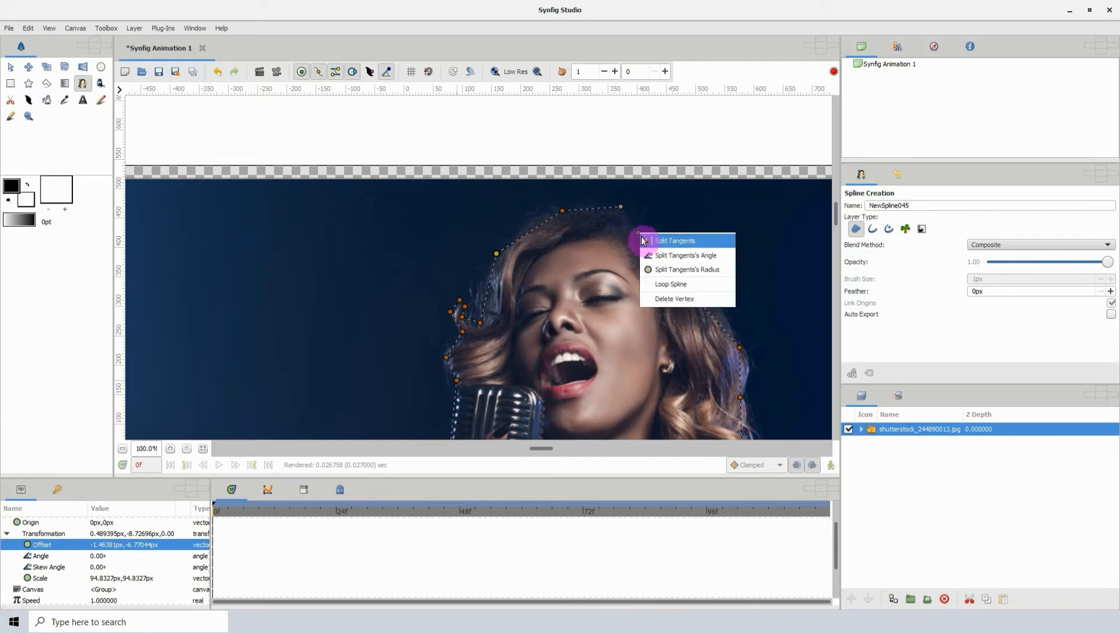
pyautogui.moveTo(687, 286)
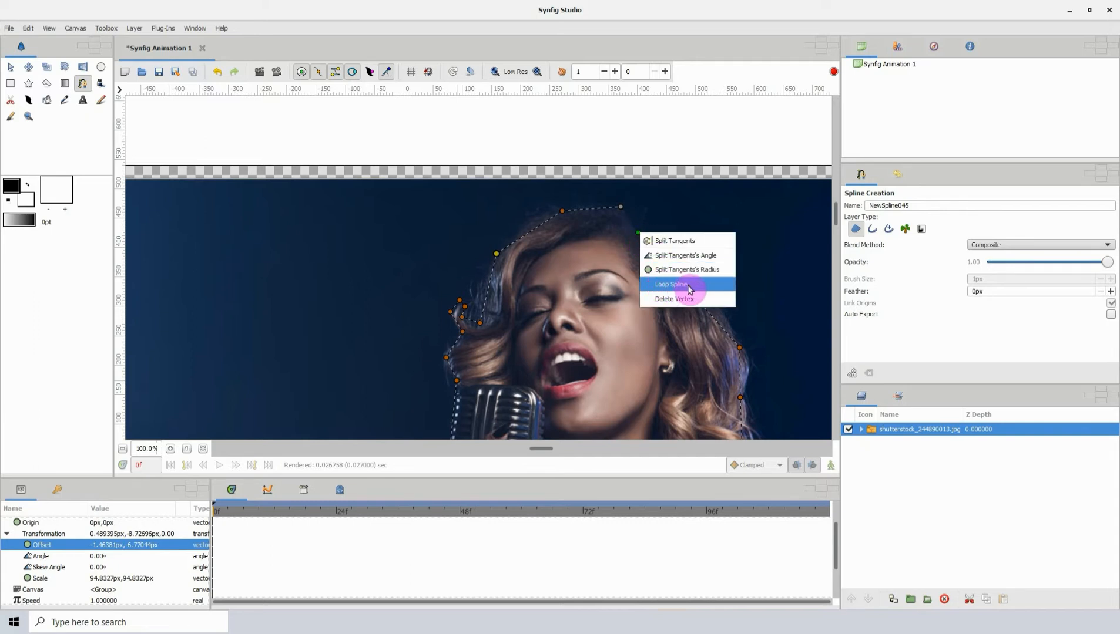
pyautogui.click(670, 284)
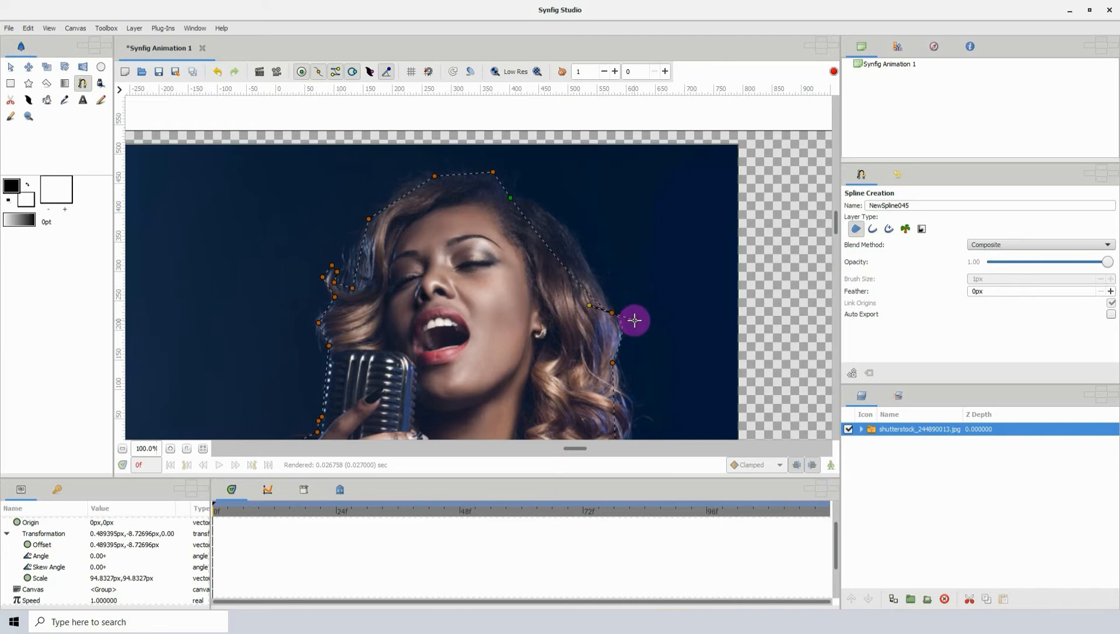
# Insert a vertex and fit the outline over the top and crown of the hair
pyautogui.moveTo(635, 319); pyautogui.dragTo(628, 331)
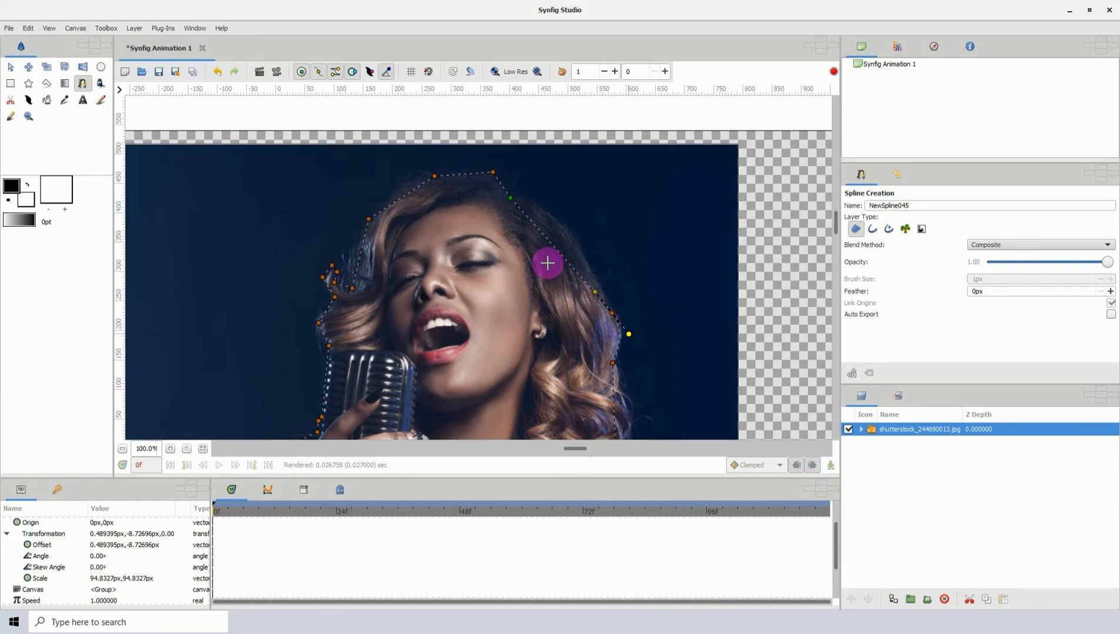
pyautogui.rightClick(546, 263)
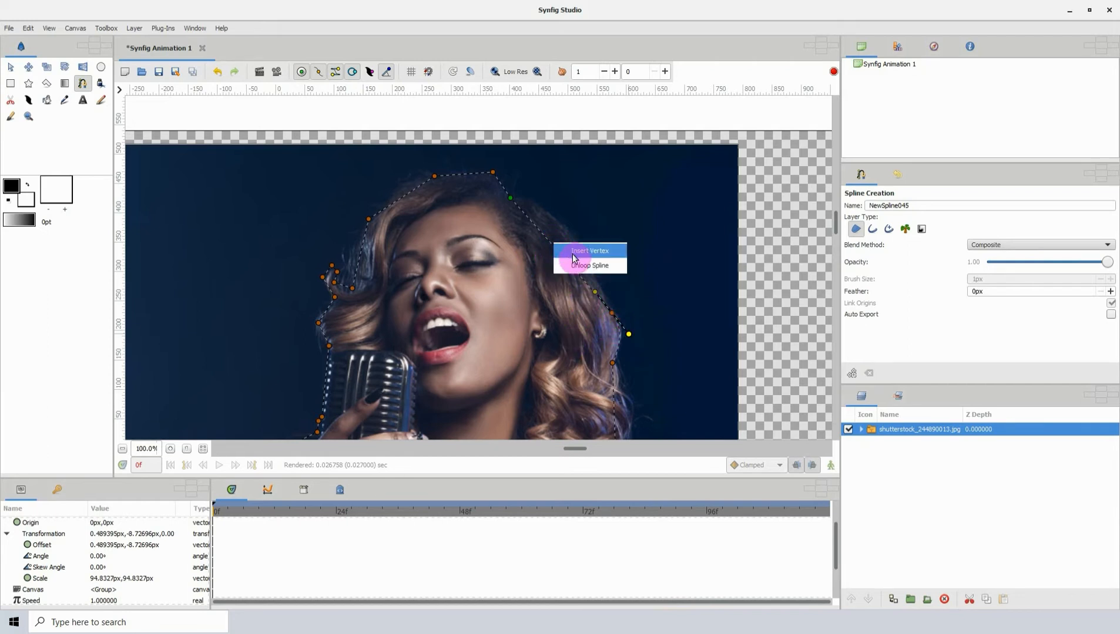
pyautogui.click(588, 251)
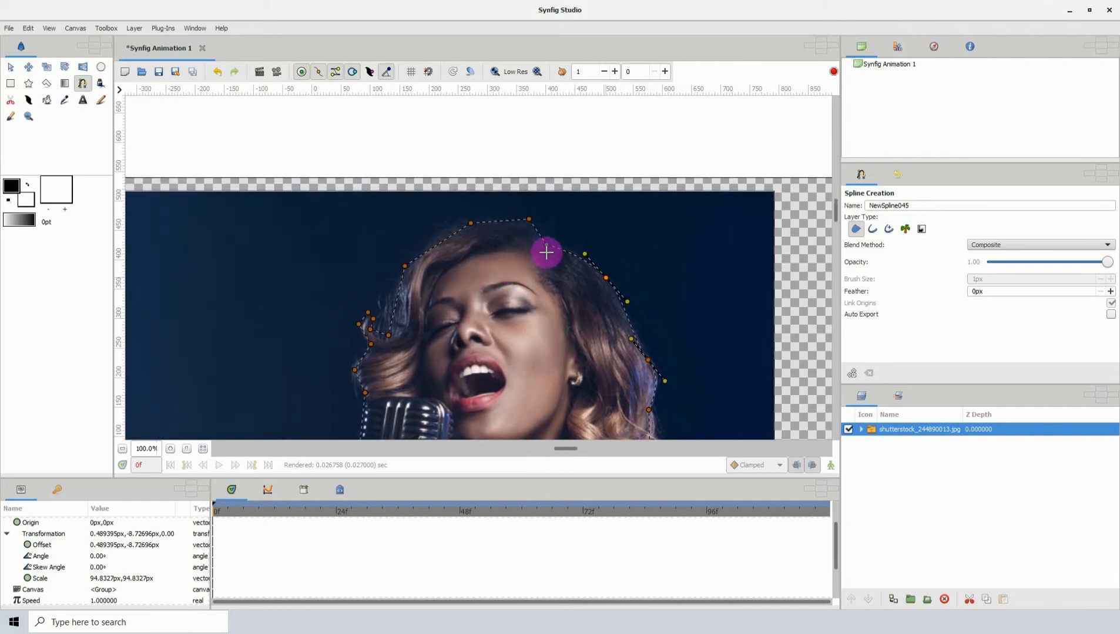
pyautogui.moveTo(547, 252); pyautogui.dragTo(522, 217)
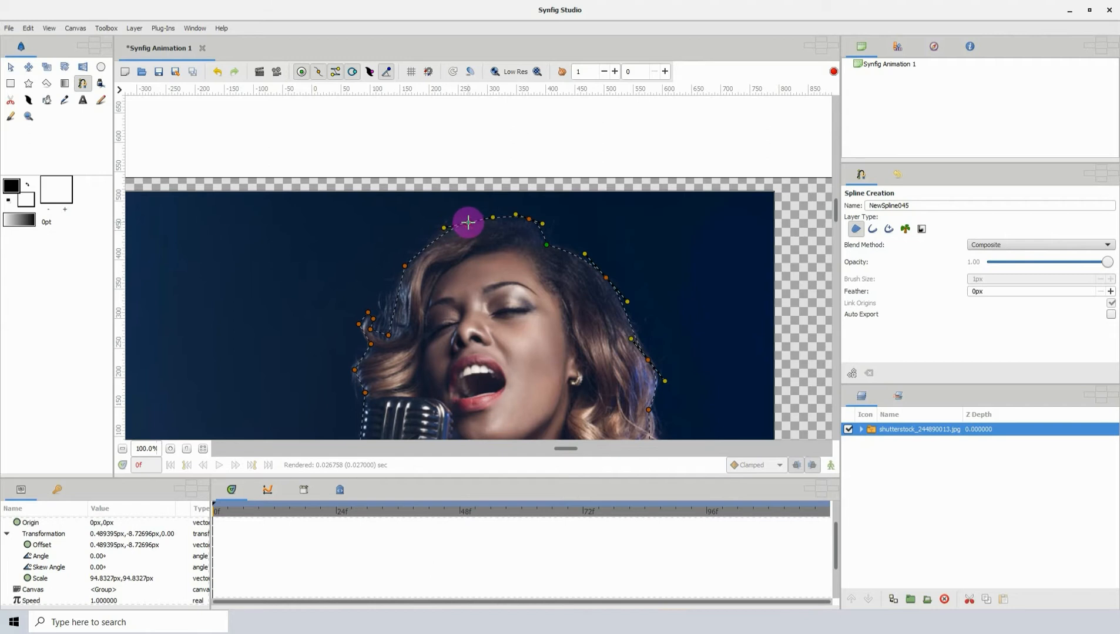
pyautogui.moveTo(469, 223); pyautogui.dragTo(401, 275)
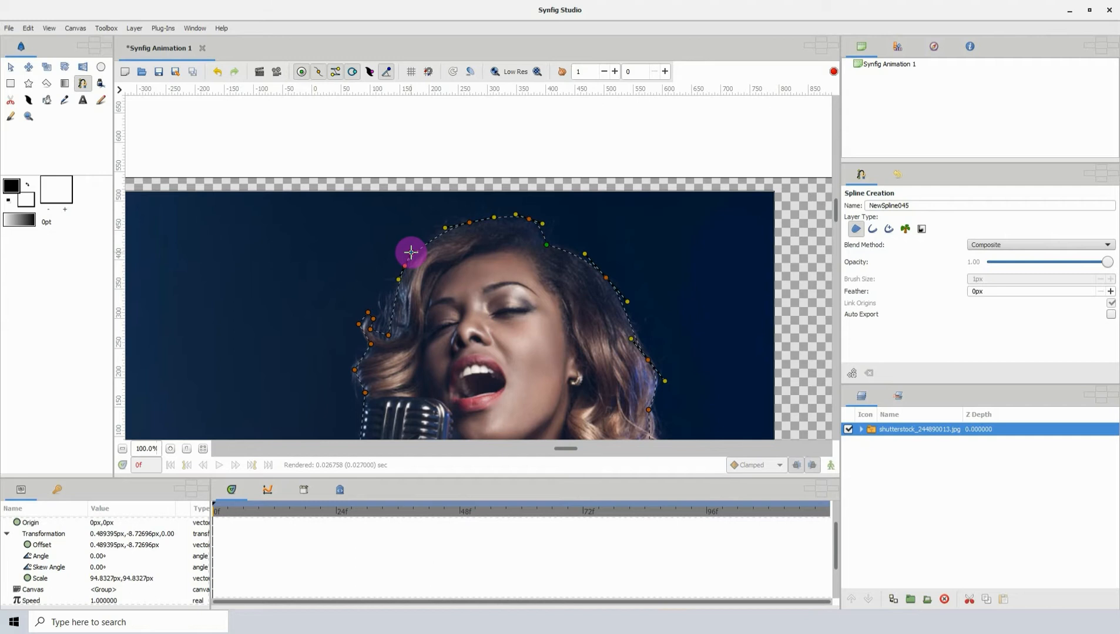
pyautogui.moveTo(410, 253); pyautogui.dragTo(409, 266)
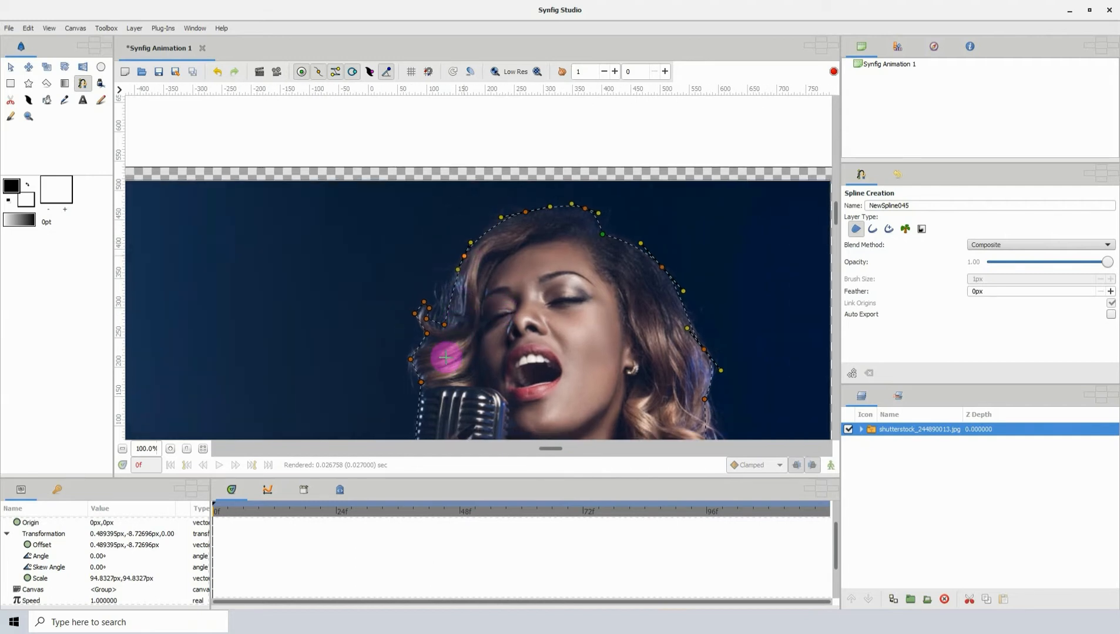
# Insert another vertex on the outline near her cheek
pyautogui.rightClick(446, 356)
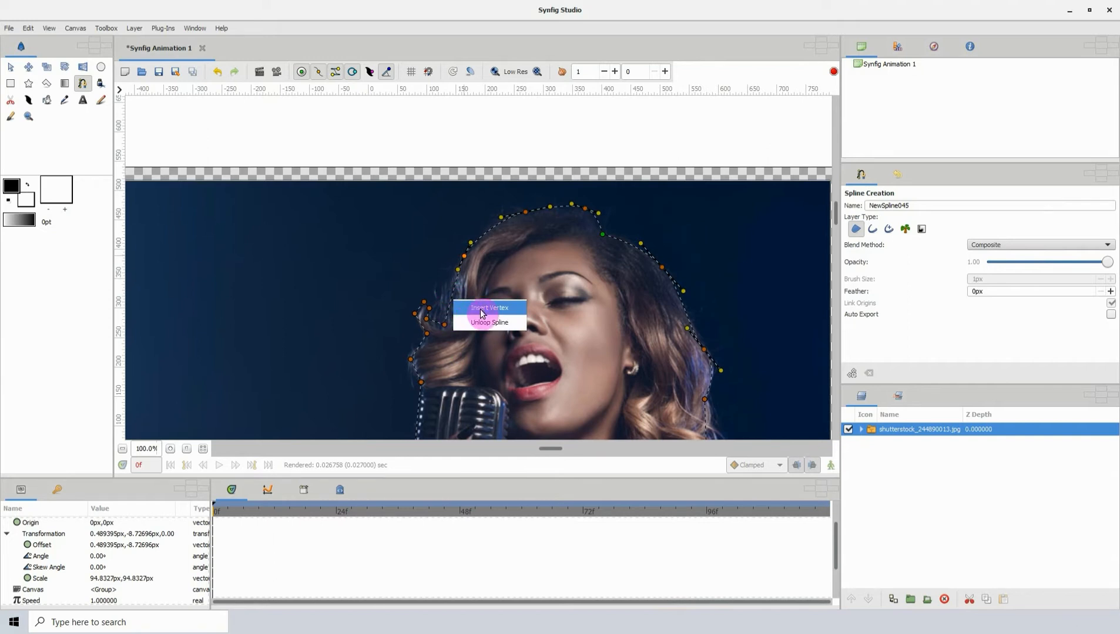
pyautogui.click(488, 308)
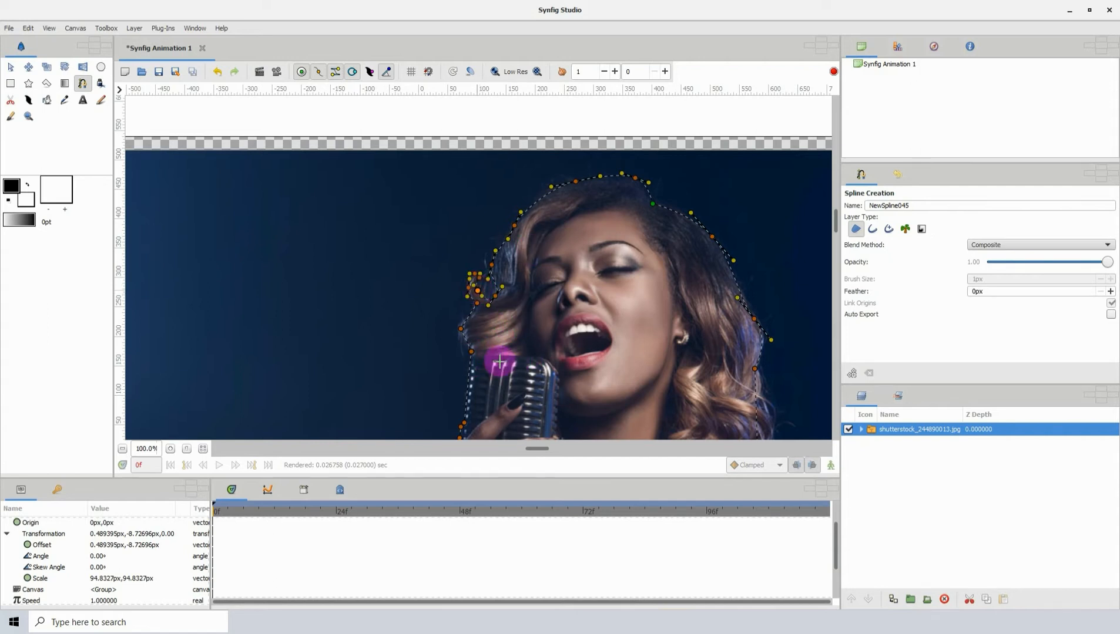
# Add vertices along the hair's lower left and the shoulder edge toward the microphone hand
pyautogui.click(172, 452)
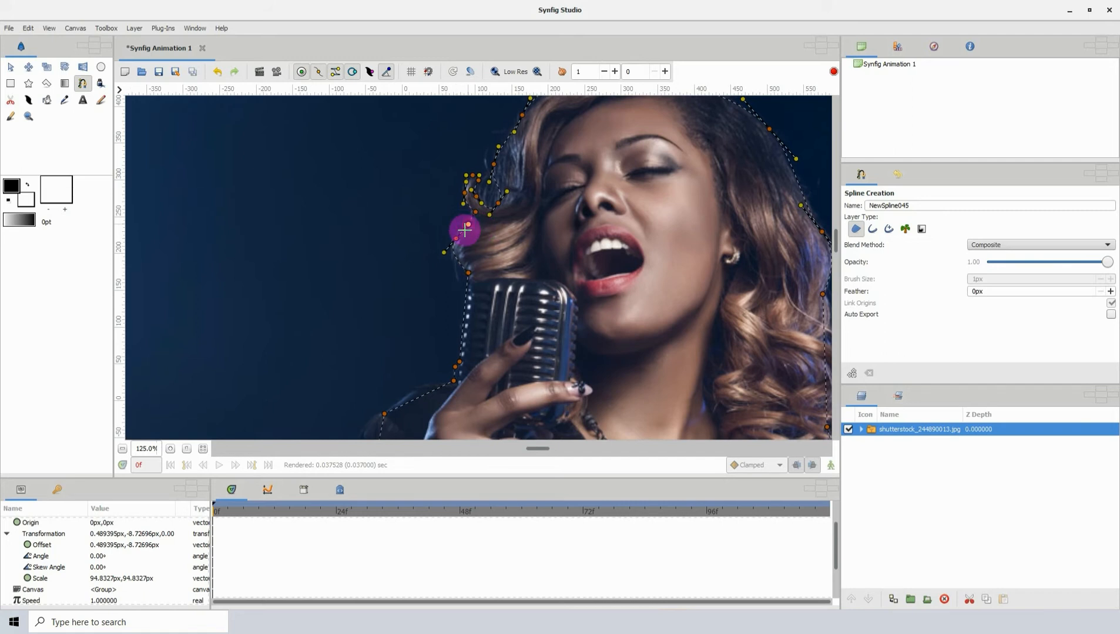
pyautogui.click(481, 319)
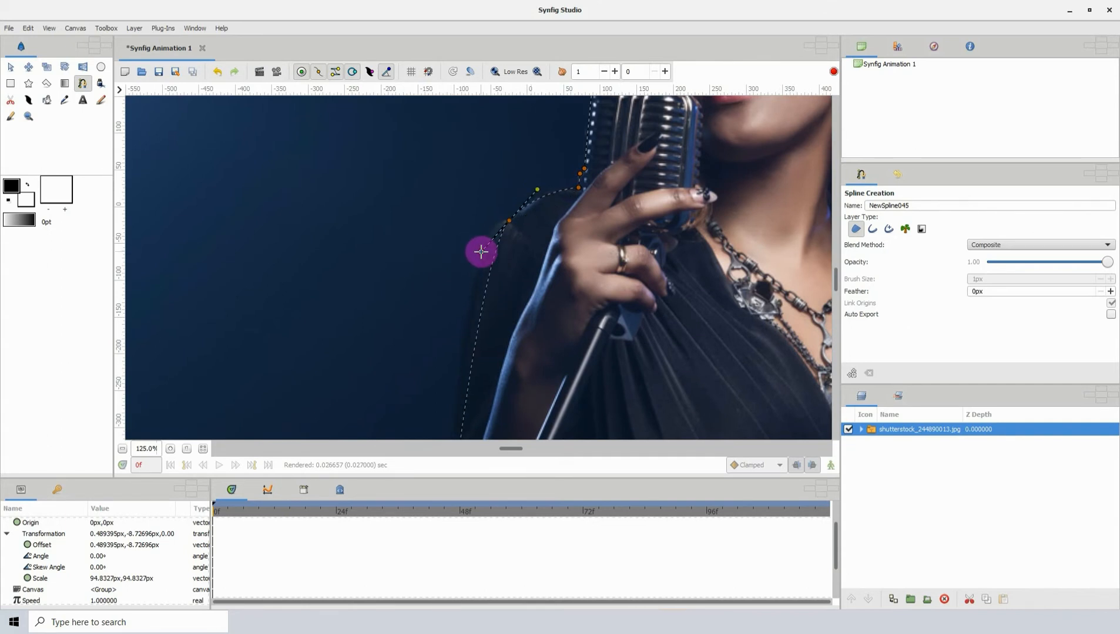
pyautogui.moveTo(480, 251); pyautogui.dragTo(484, 255)
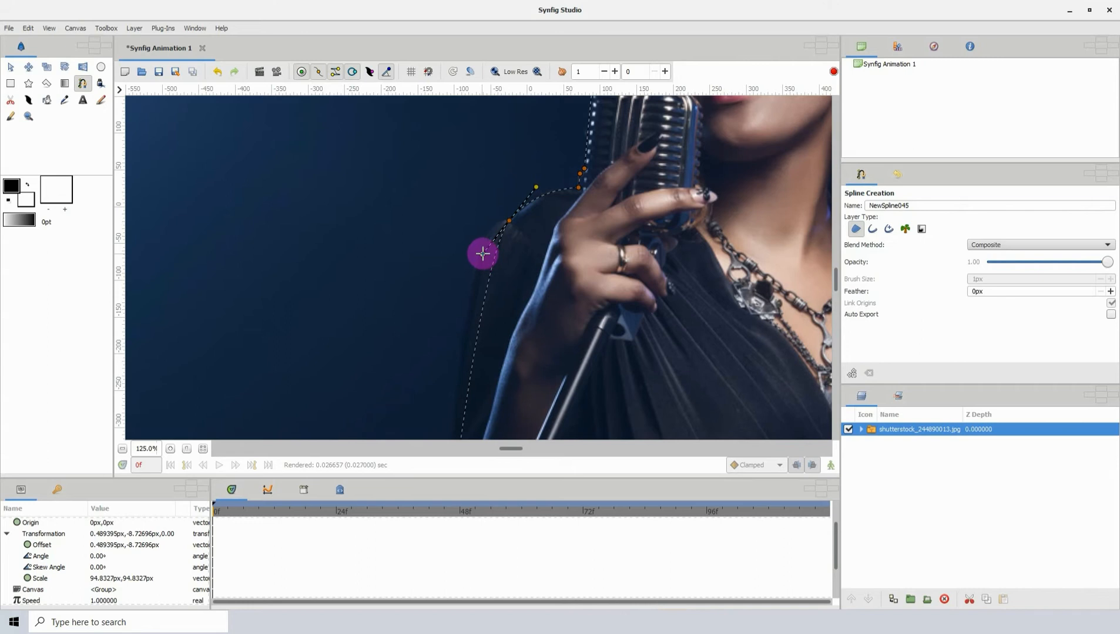
pyautogui.rightClick(482, 254)
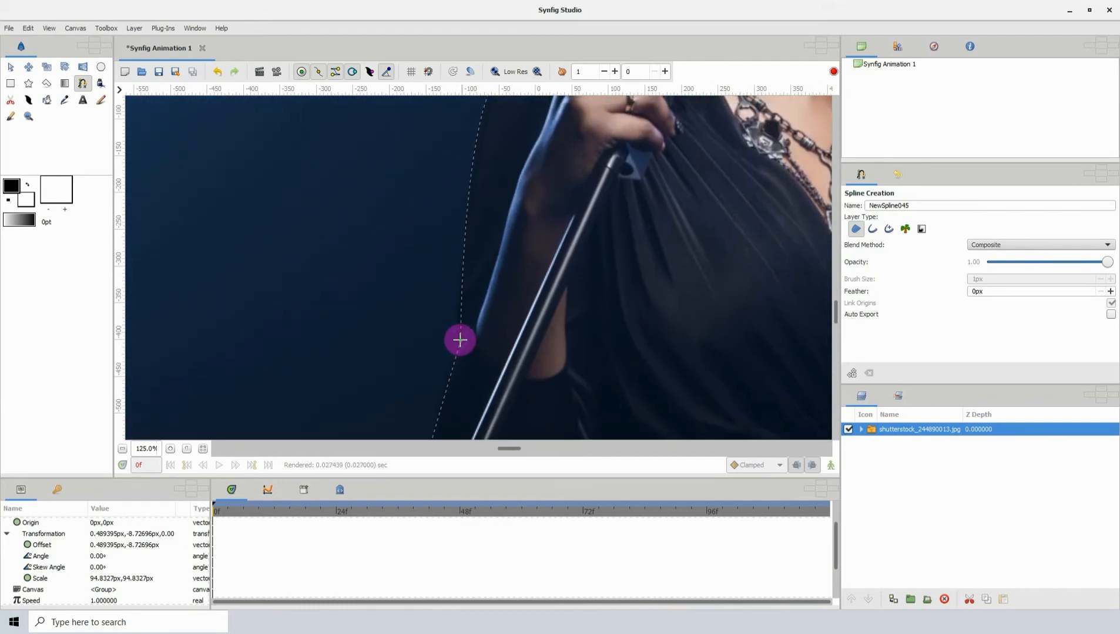
# Add a vertex at the bottom of the arm and split its tangents for a sharp corner
pyautogui.click(460, 339)
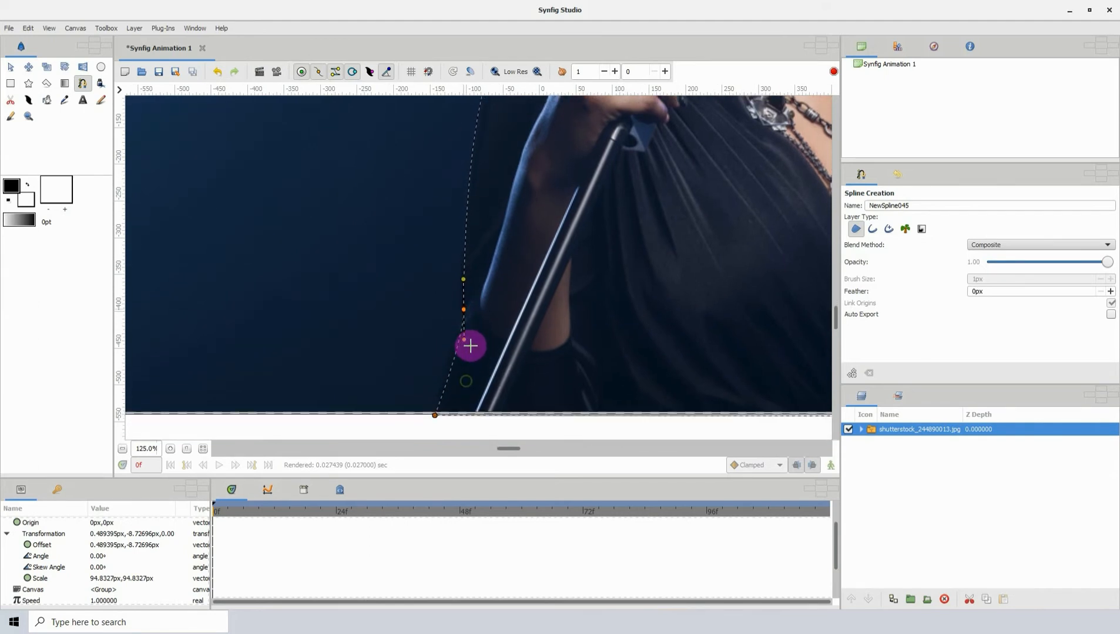
pyautogui.rightClick(471, 345)
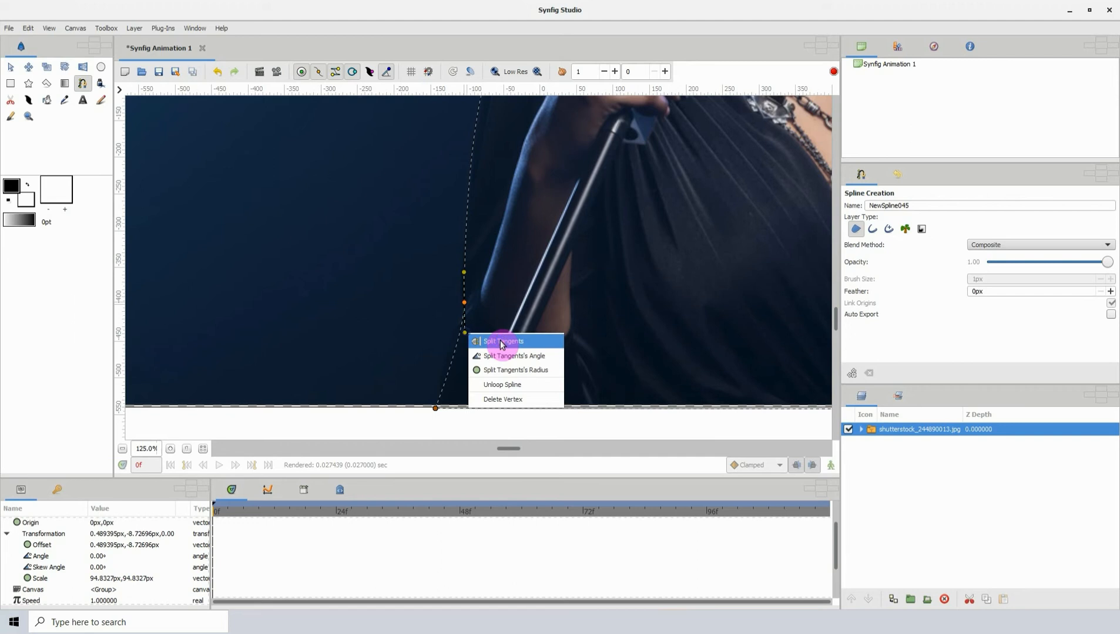
pyautogui.click(502, 340)
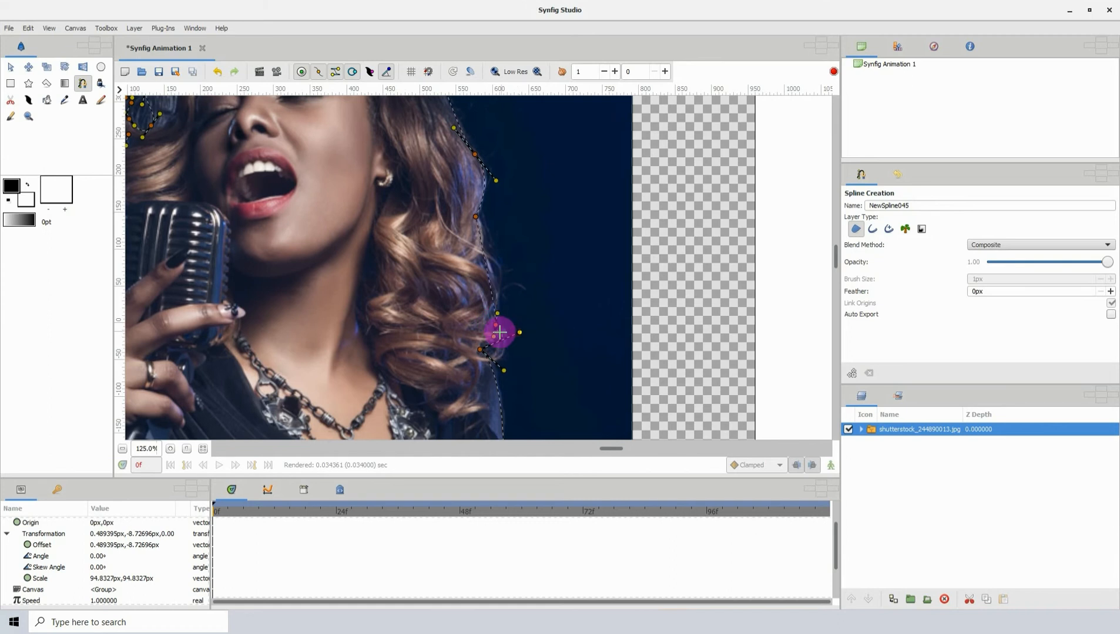
# Fit the vertices around the right-side curls, add a point up the hair and close the outline at its start
pyautogui.moveTo(499, 333); pyautogui.dragTo(479, 328)
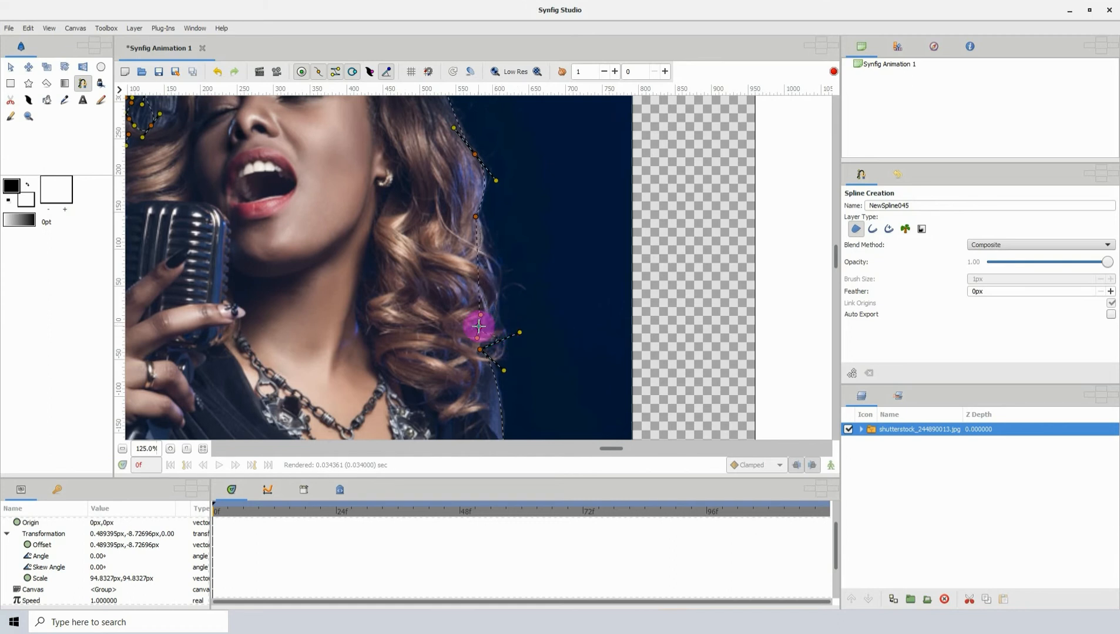
pyautogui.moveTo(478, 327); pyautogui.dragTo(486, 309)
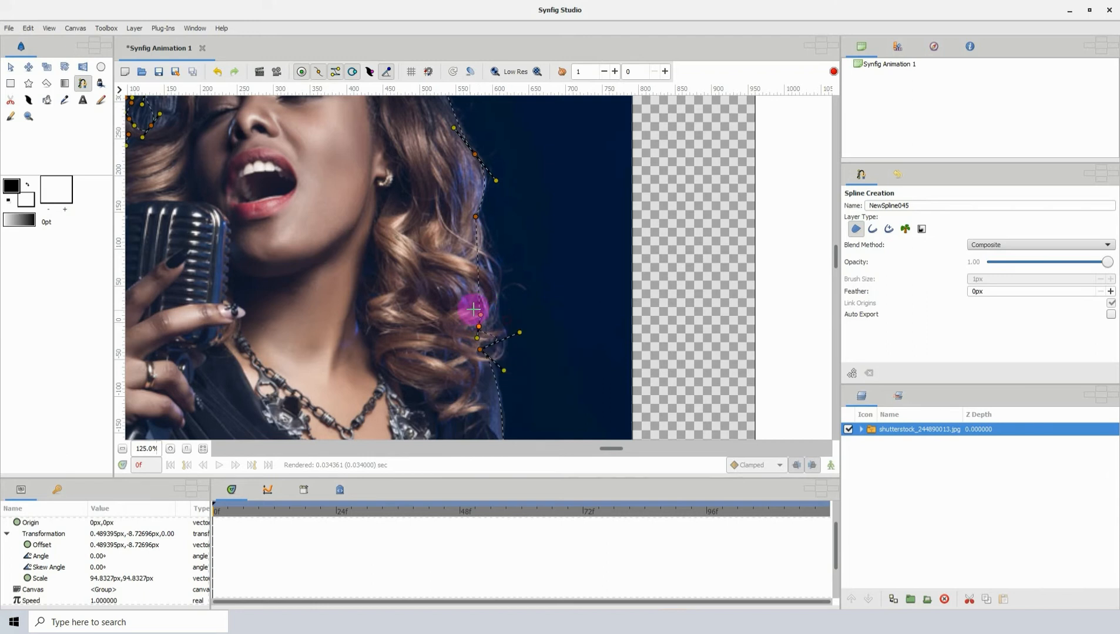
pyautogui.moveTo(473, 309); pyautogui.dragTo(524, 303)
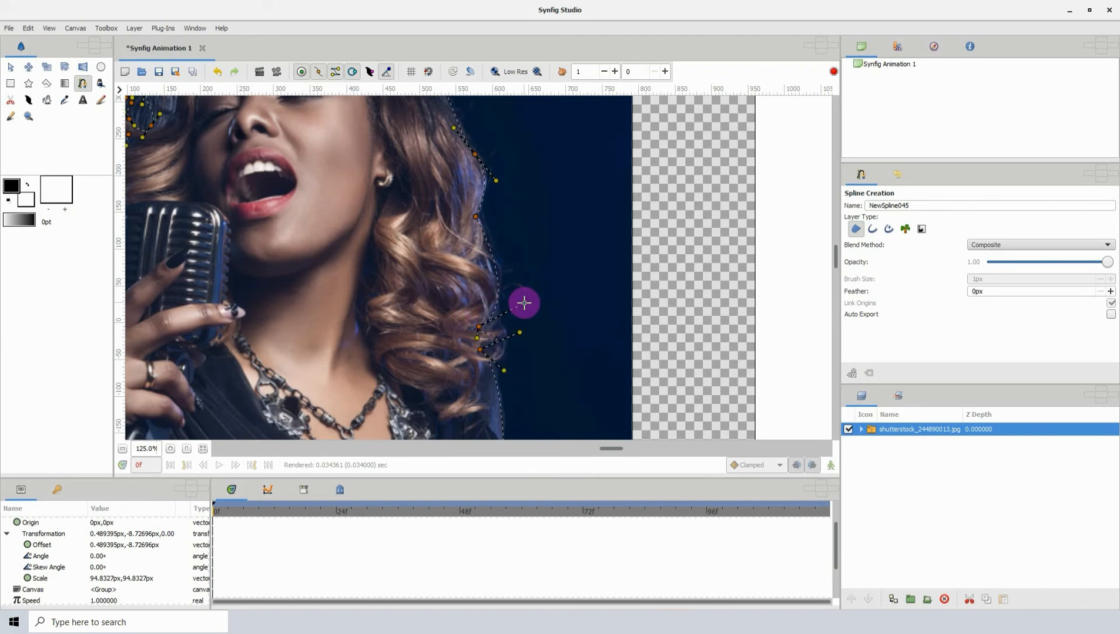
pyautogui.rightClick(525, 303)
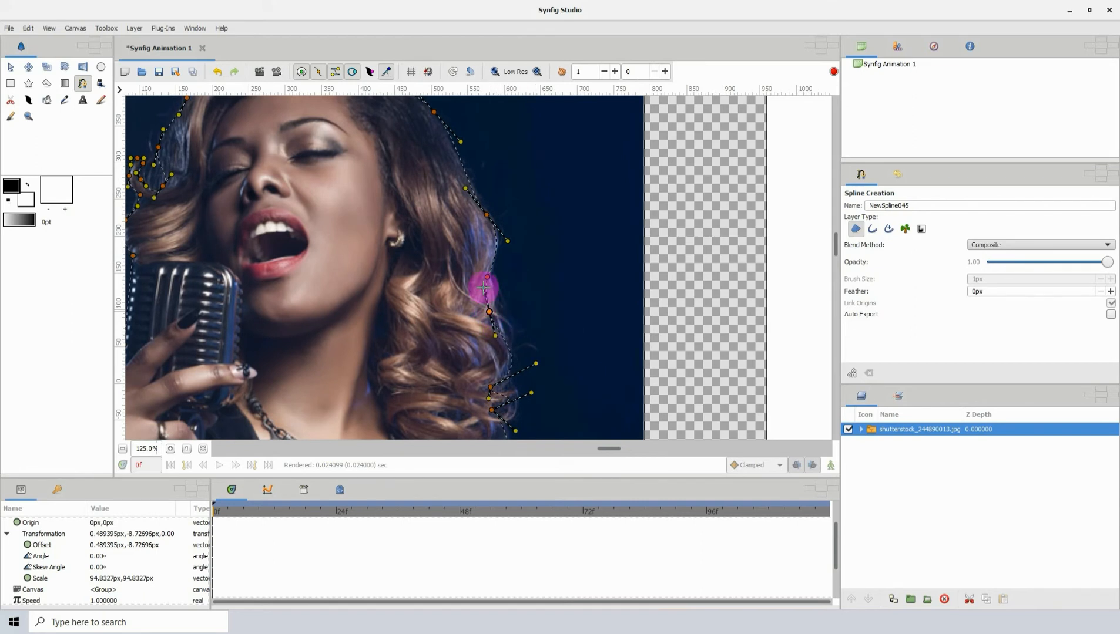
pyautogui.moveTo(488, 278); pyautogui.dragTo(491, 292)
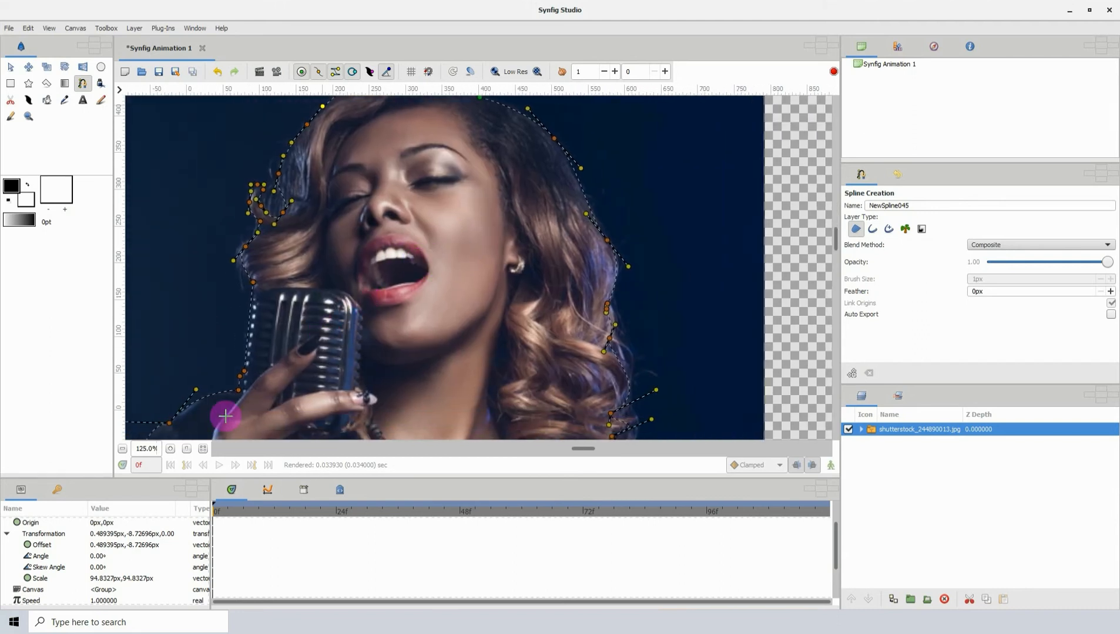
pyautogui.click(146, 449)
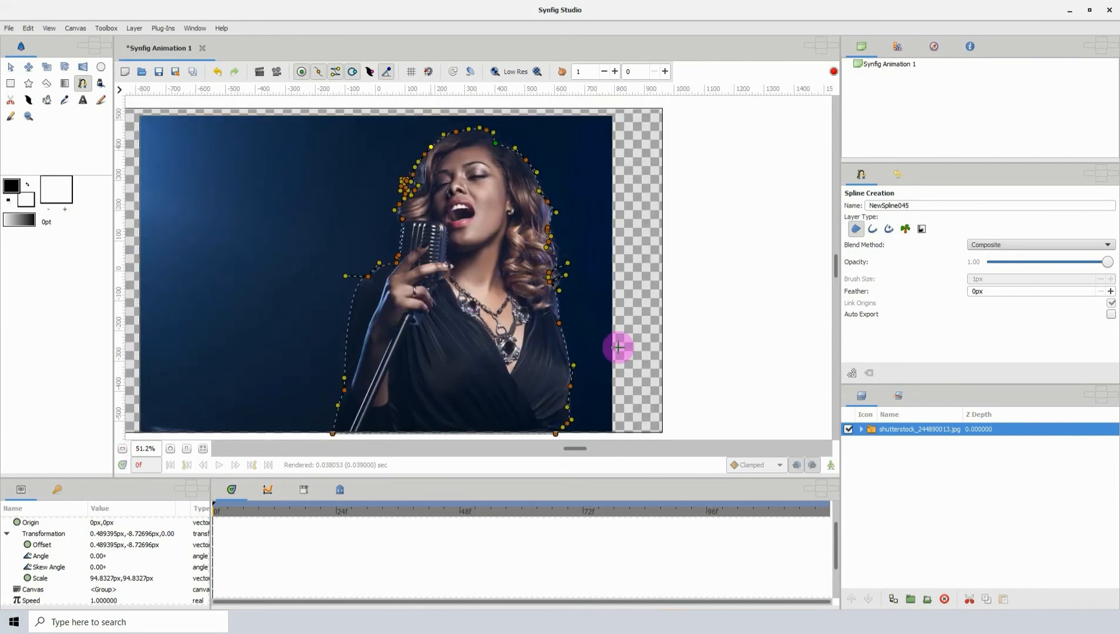
pyautogui.moveTo(681, 339)
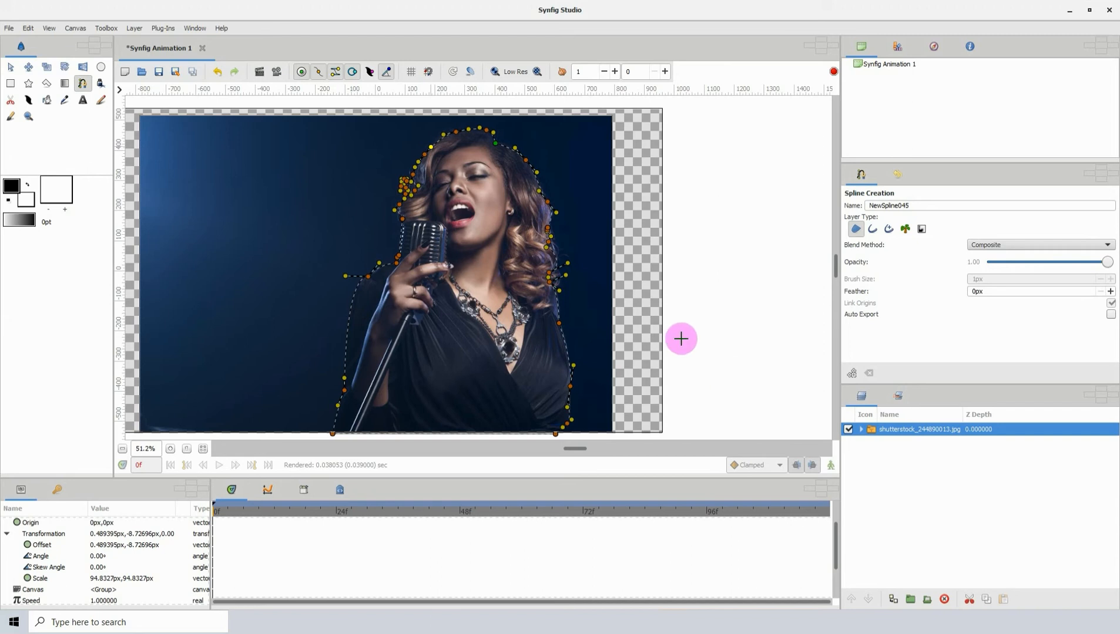
pyautogui.moveTo(39, 114)
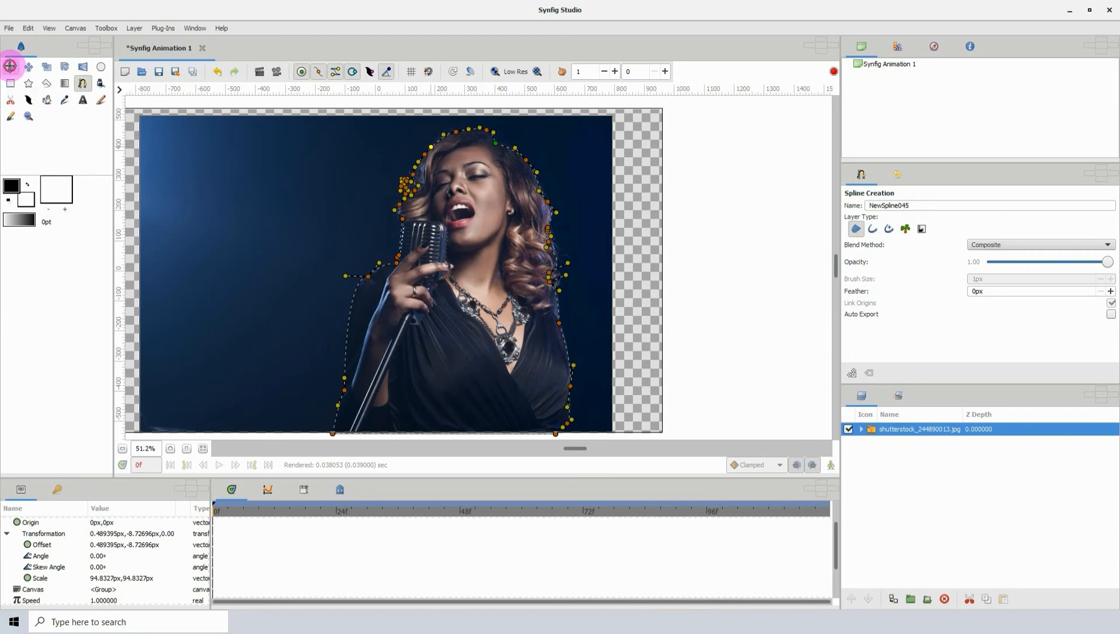
# Create the region, set its blend method to Alpha Over and invert it so only the singer remains
pyautogui.click(10, 67)
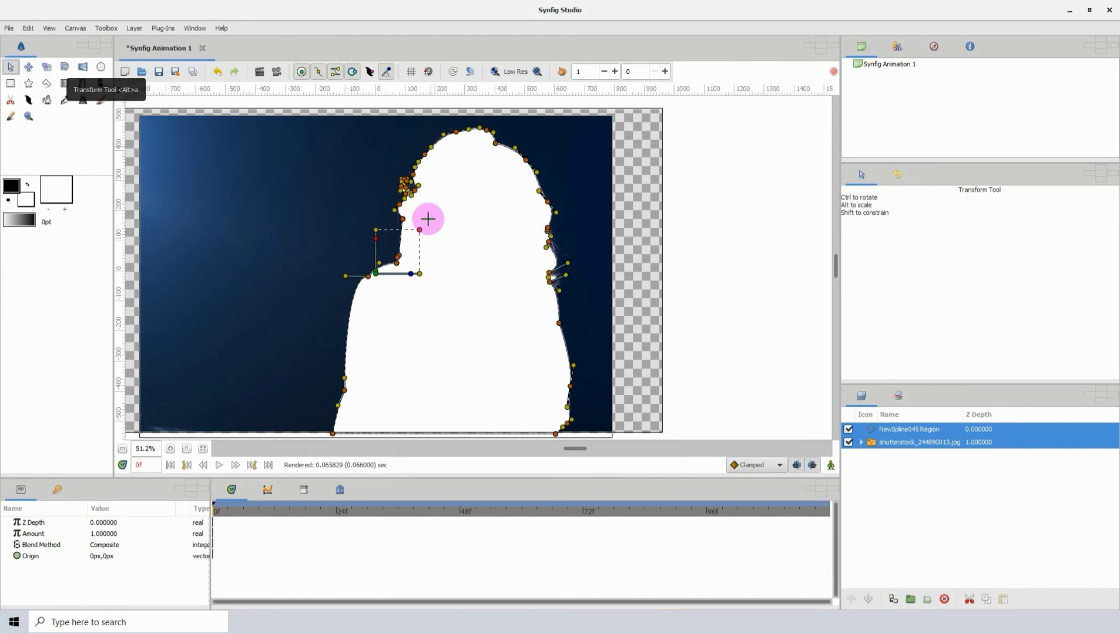
pyautogui.moveTo(638, 358)
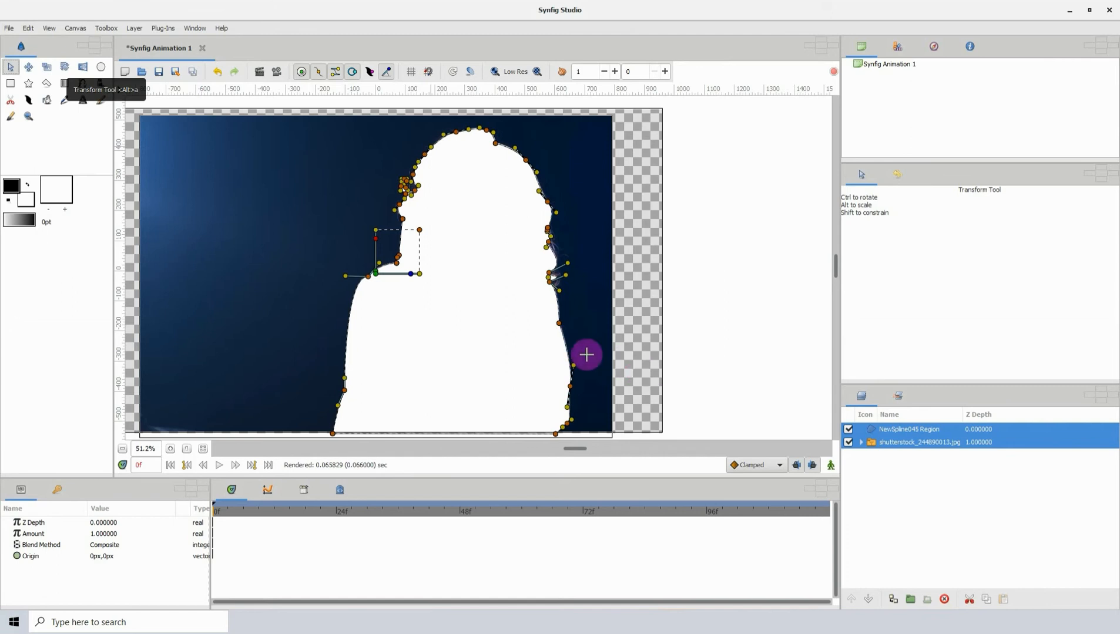
pyautogui.moveTo(528, 313)
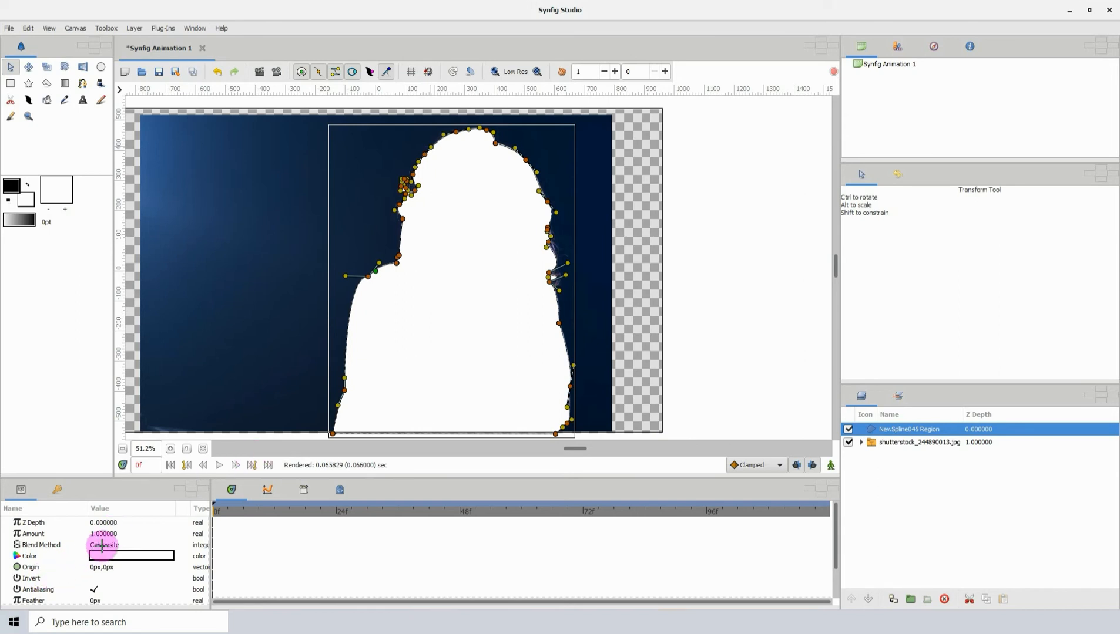
pyautogui.click(103, 545)
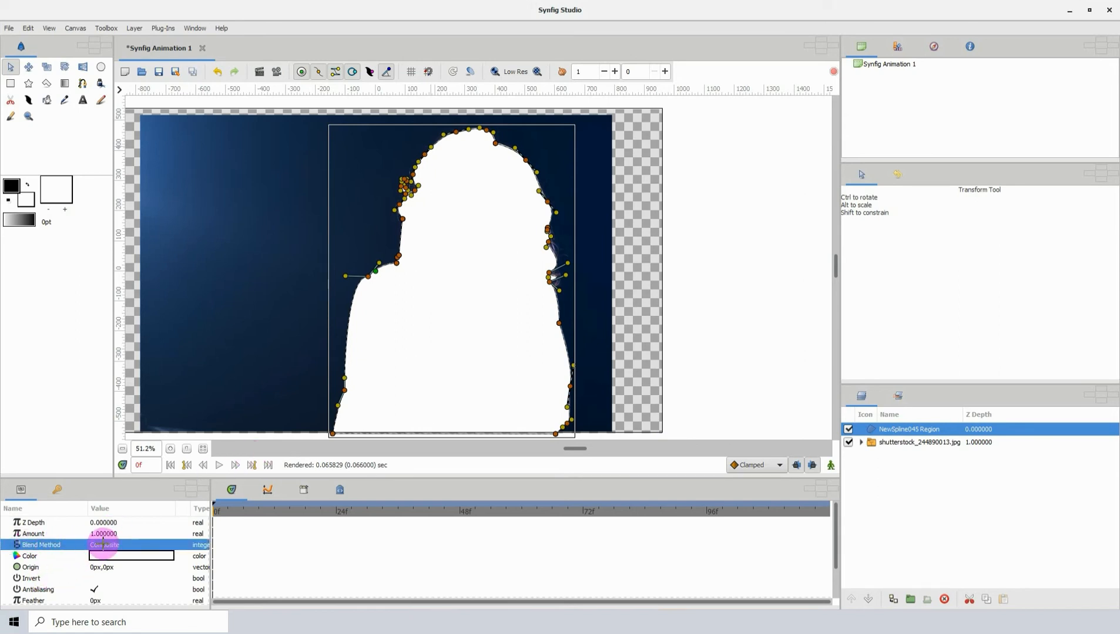
pyautogui.click(104, 544)
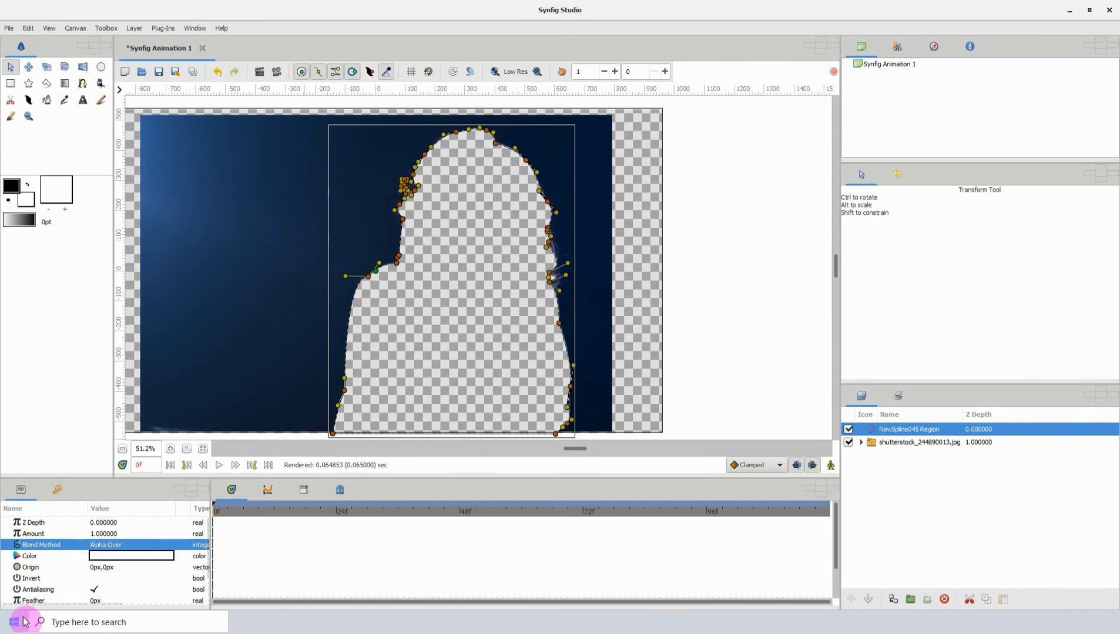
pyautogui.click(31, 578)
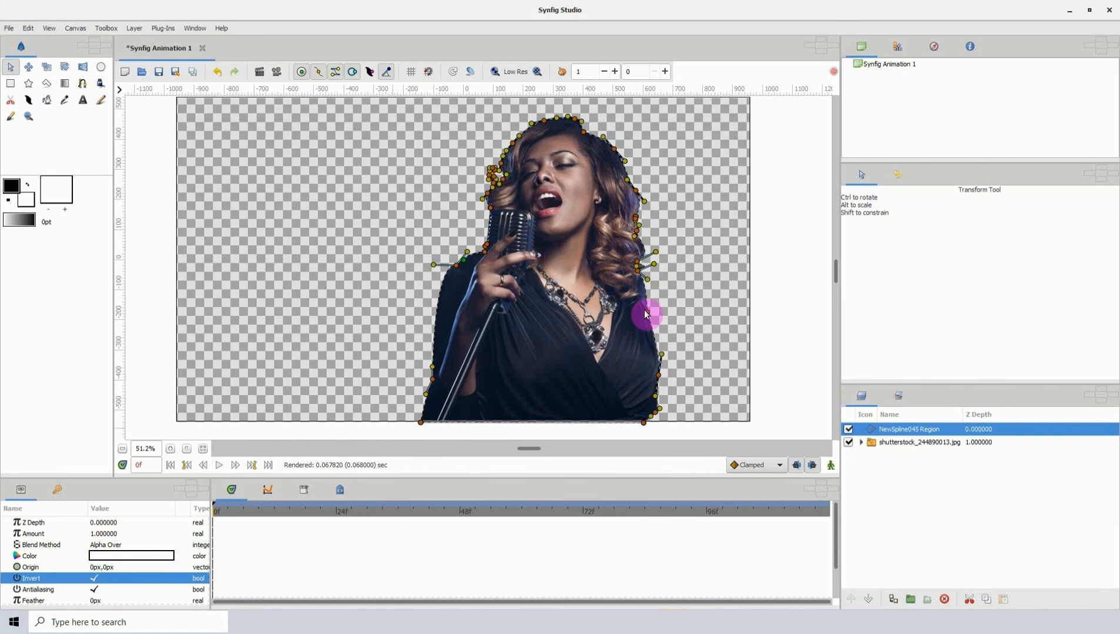
pyautogui.click(920, 442)
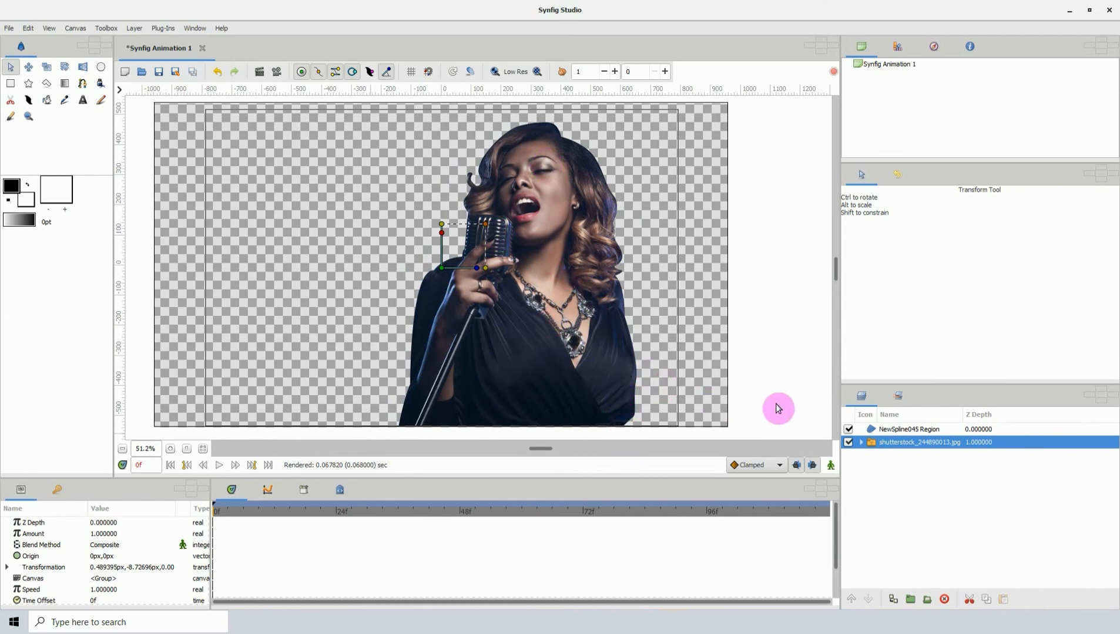
# Group the photo with its mask and rename the group 'singer'
pyautogui.click(908, 428)
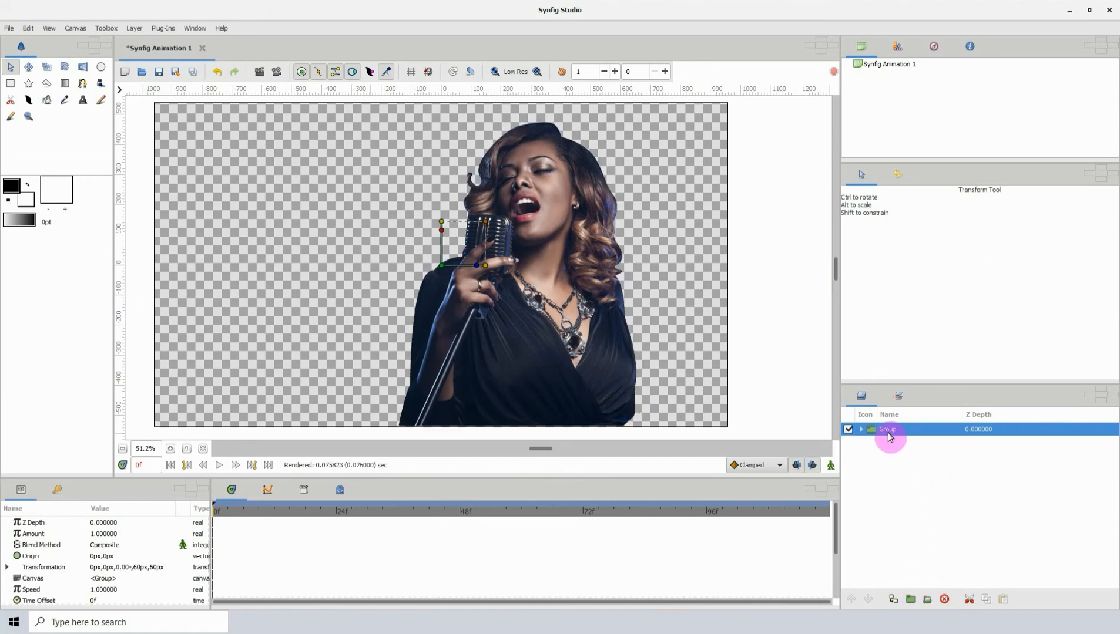
pyautogui.doubleClick(888, 429)
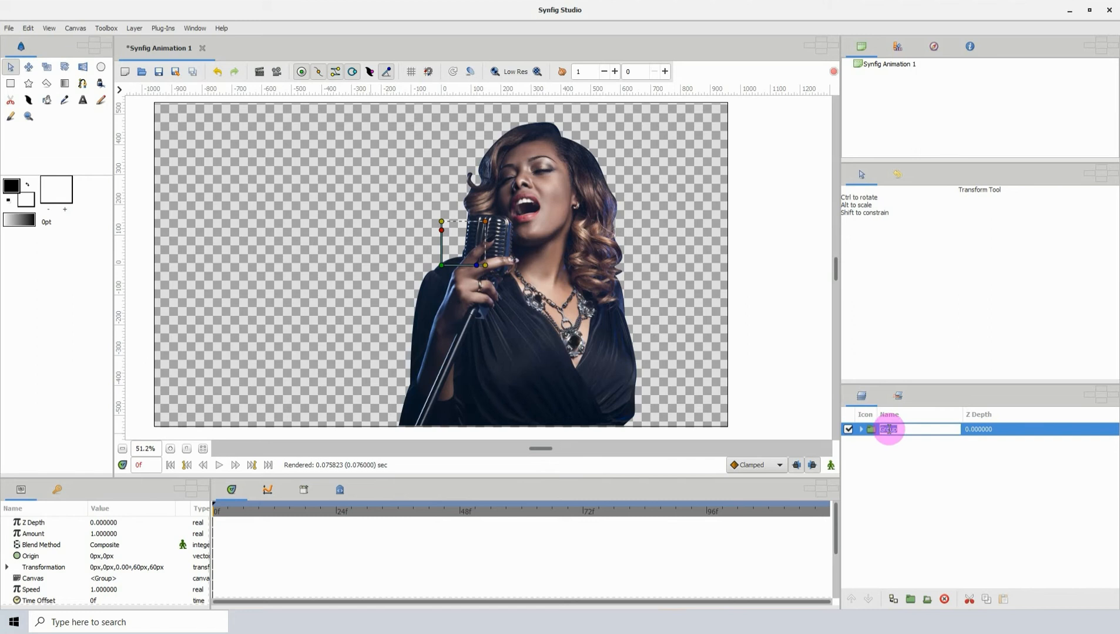
pyautogui.write('singer')
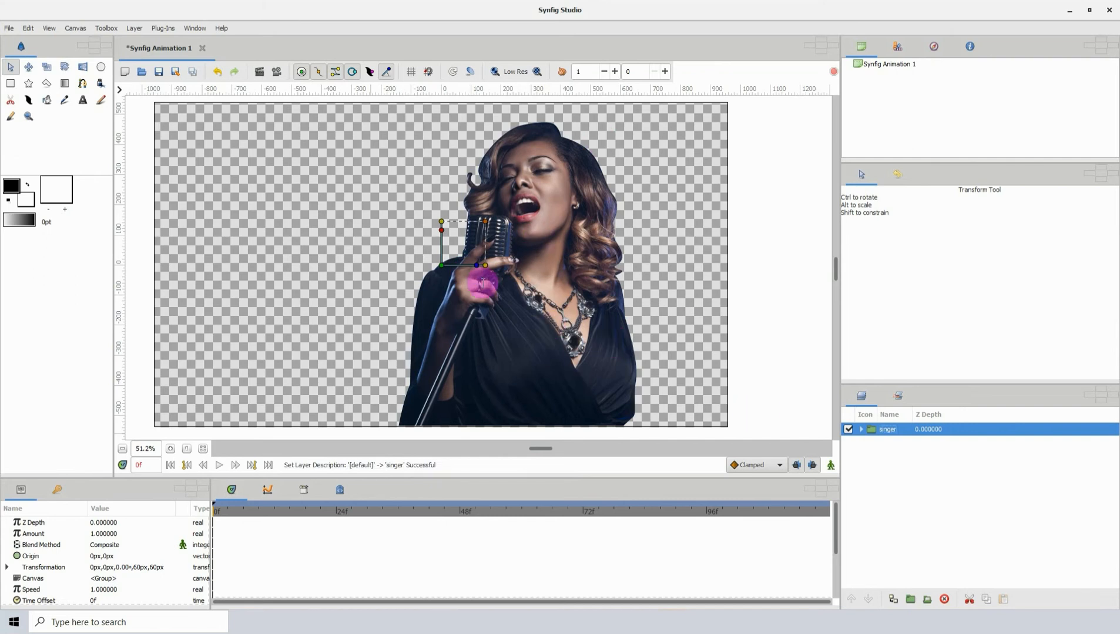
# Slide the singer cut-out toward the frame centre and start a gradient layer
pyautogui.moveTo(483, 285); pyautogui.dragTo(442, 266)
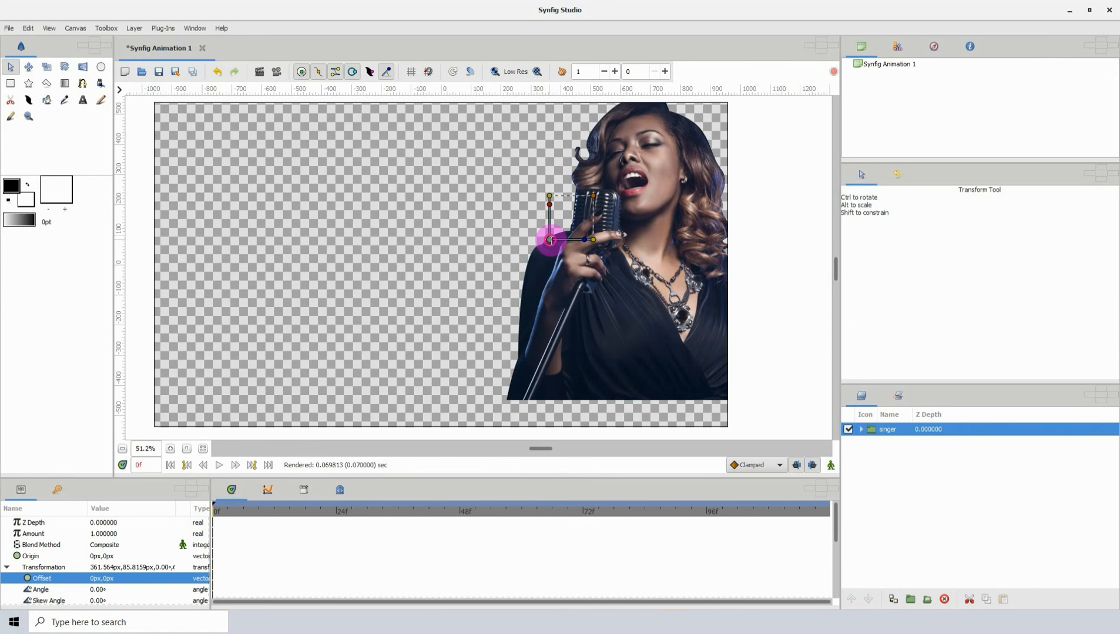
pyautogui.moveTo(550, 240); pyautogui.dragTo(478, 271)
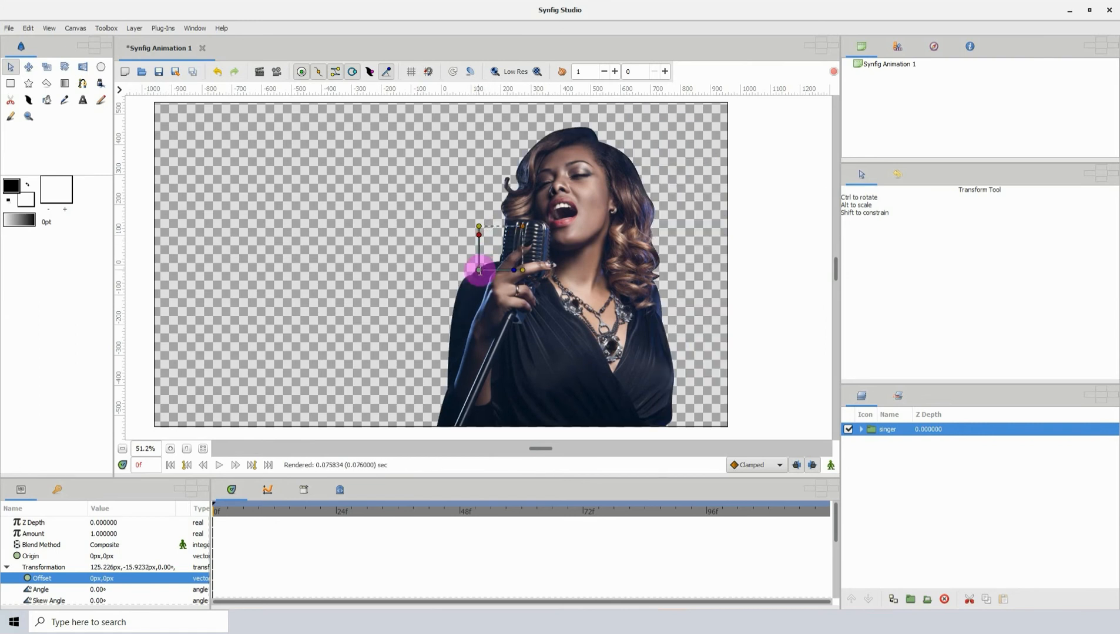
pyautogui.moveTo(478, 271); pyautogui.dragTo(453, 273)
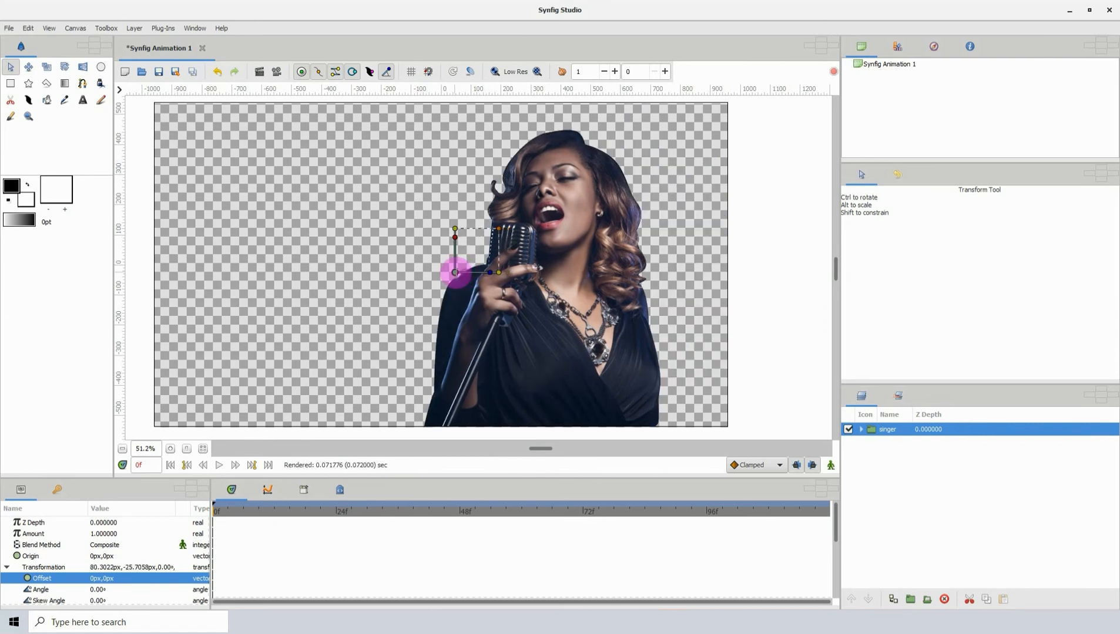
pyautogui.moveTo(456, 272); pyautogui.dragTo(279, 232)
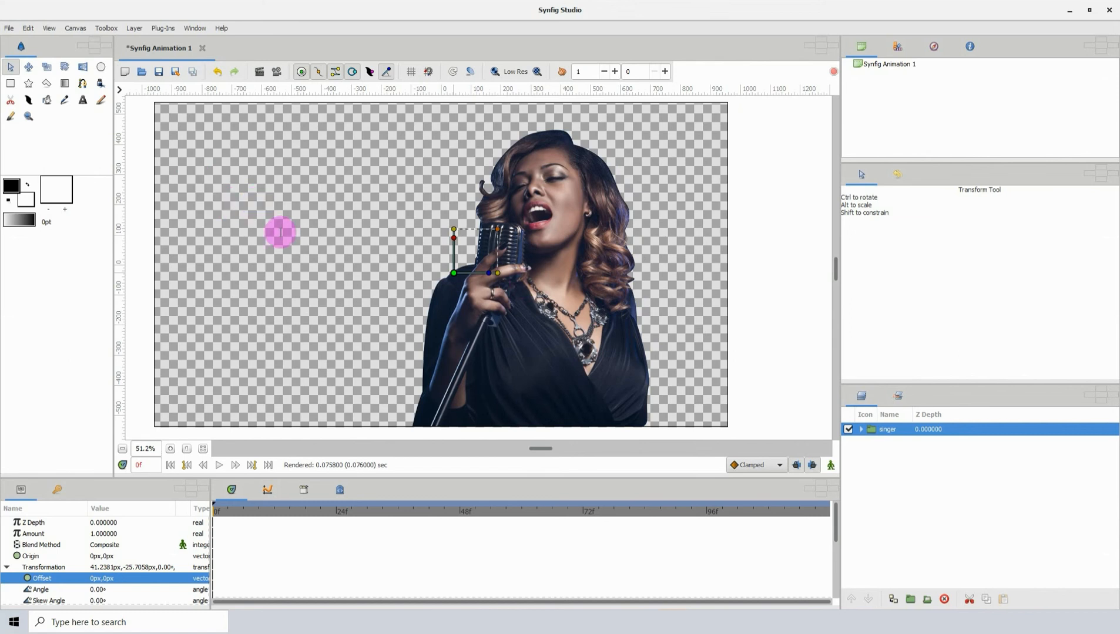
pyautogui.click(64, 83)
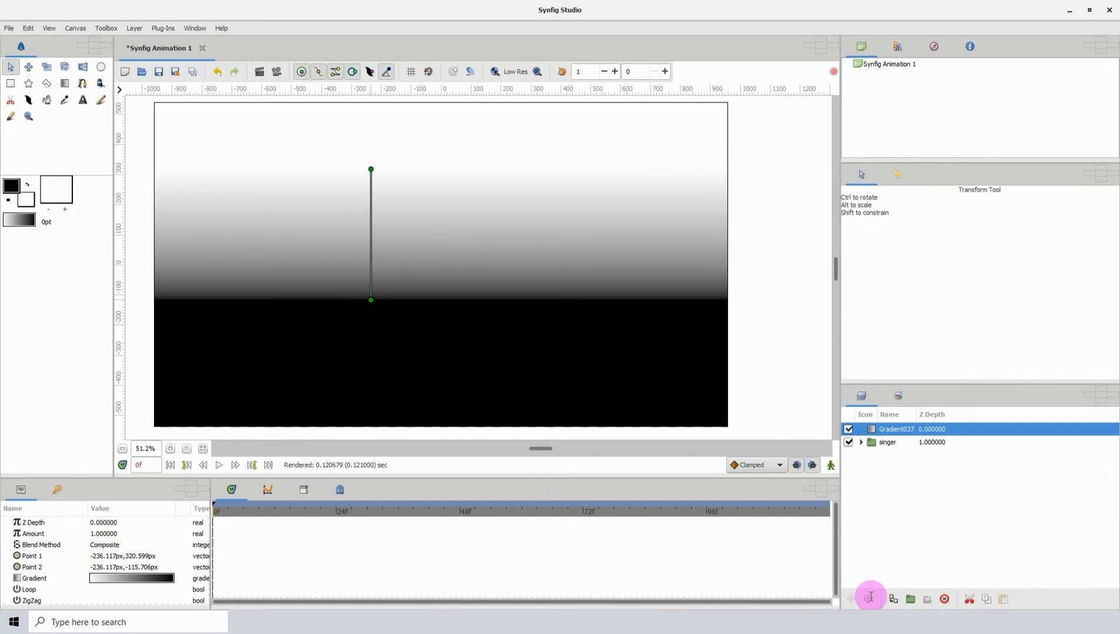
# Lower the gradient layer beneath the singer group and bring up its colours in the Gradient Editor
pyautogui.click(867, 599)
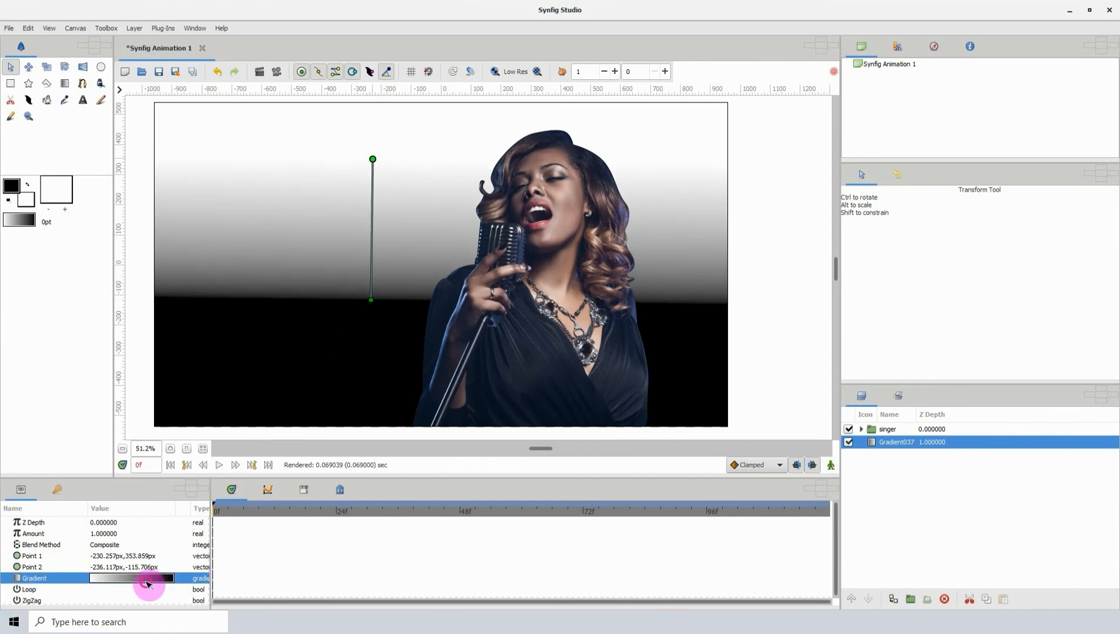
pyautogui.doubleClick(132, 578)
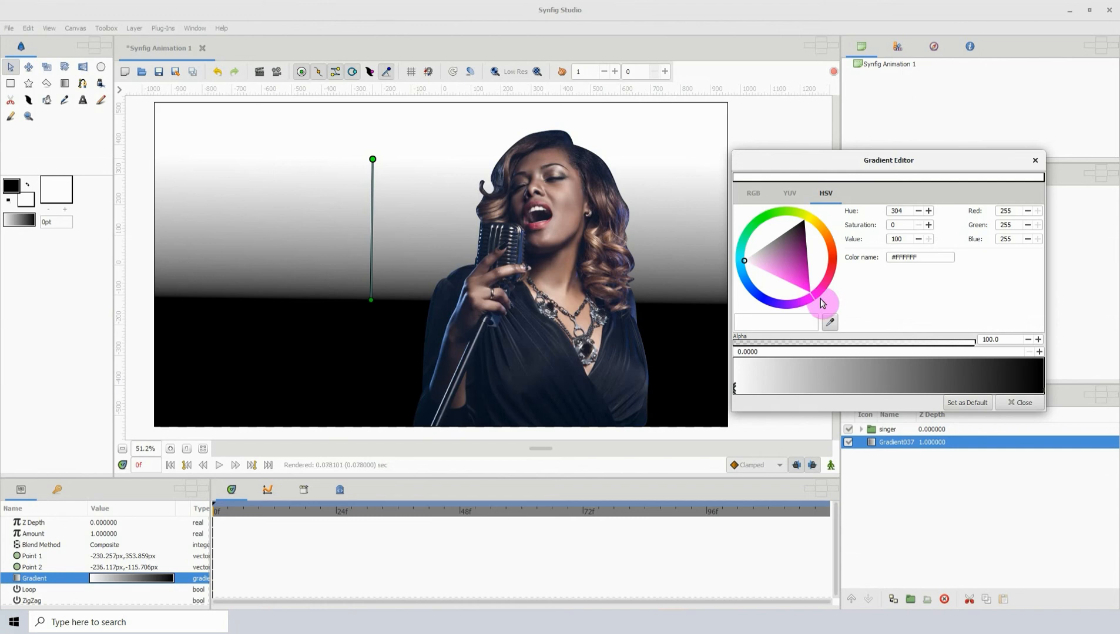
# Set the gradient's start colour to a softened magenta on the HSV wheel
pyautogui.click(803, 271)
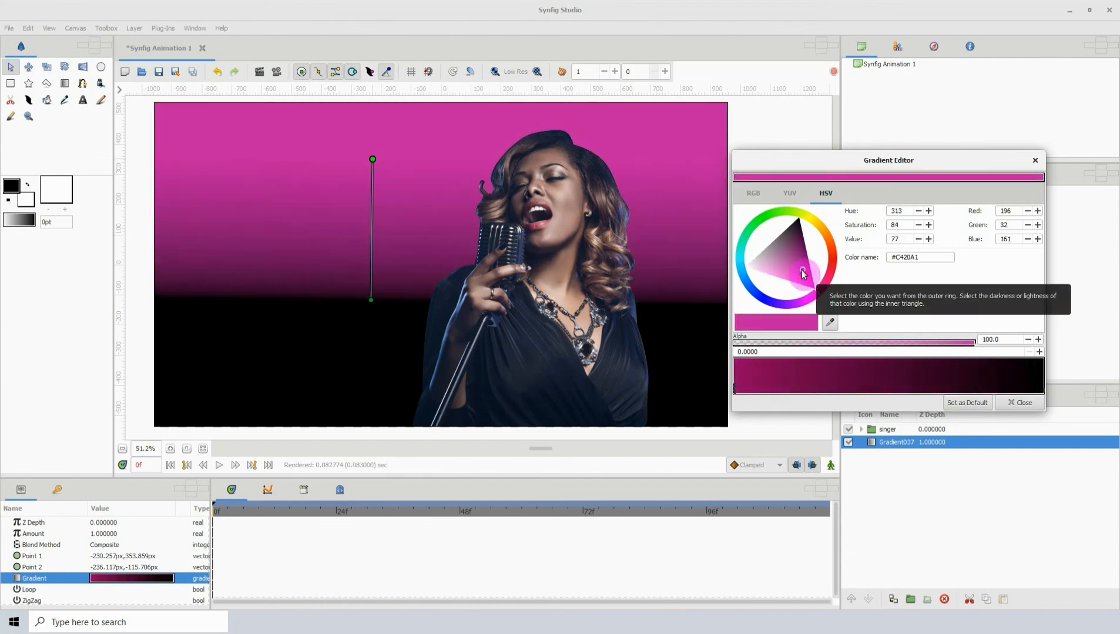
pyautogui.click(800, 264)
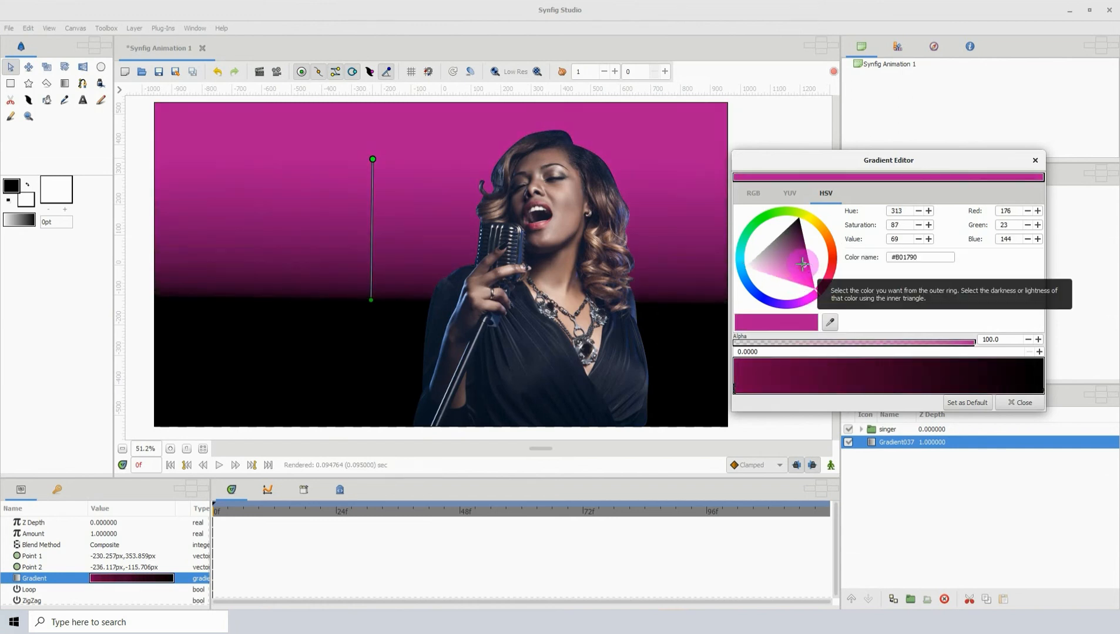
pyautogui.click(809, 298)
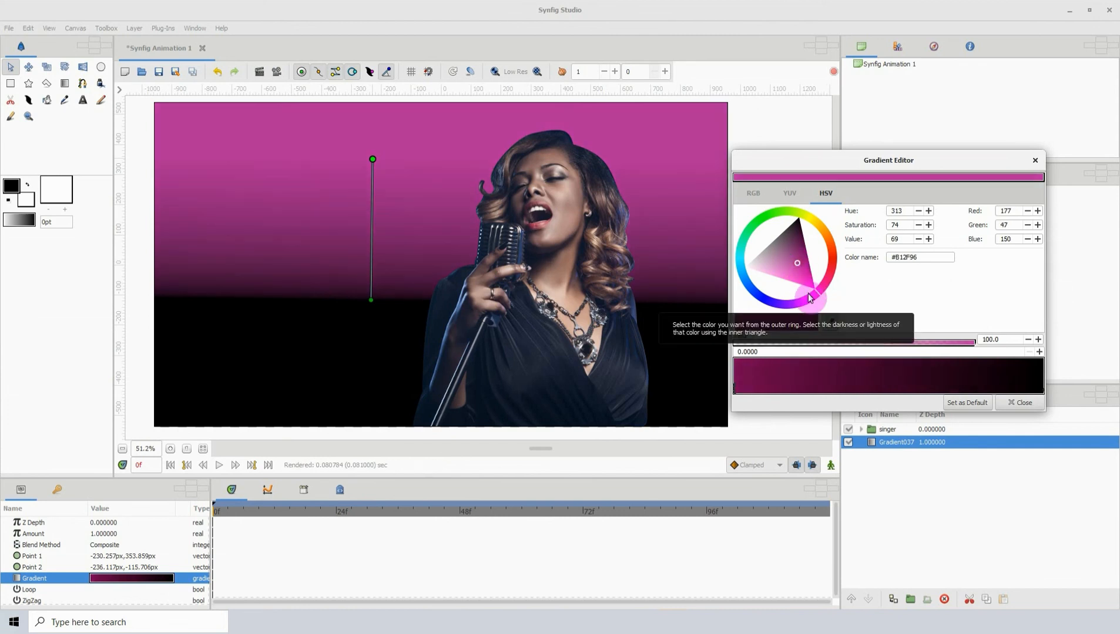
pyautogui.click(811, 295)
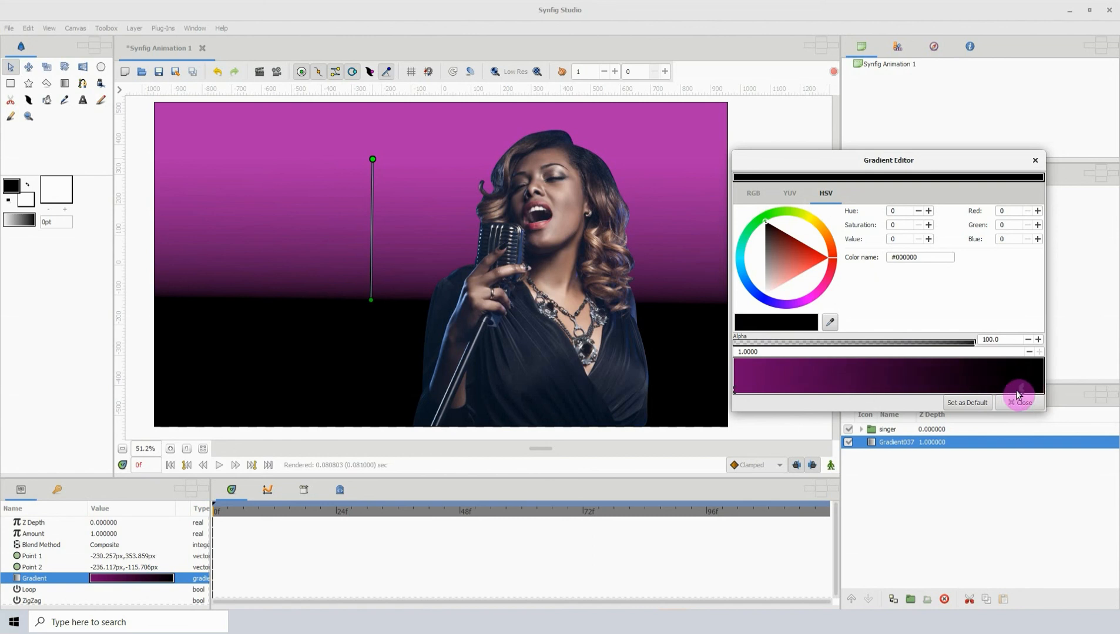
pyautogui.moveTo(771, 264)
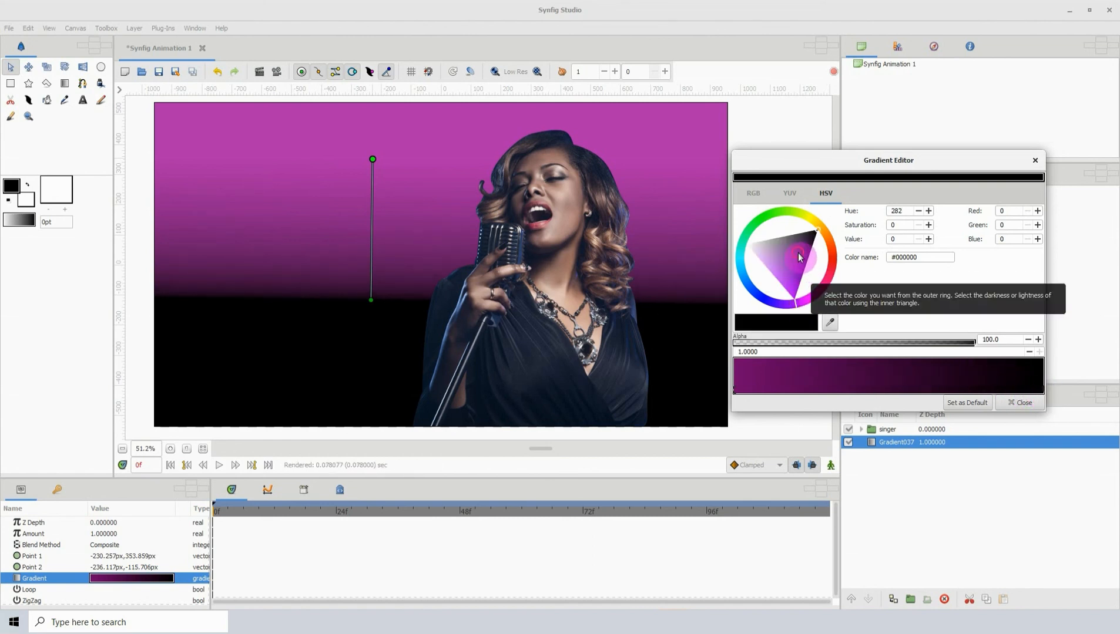
# Set the gradient's end colour to deep purple #270038 and dismiss the editor
pyautogui.click(808, 249)
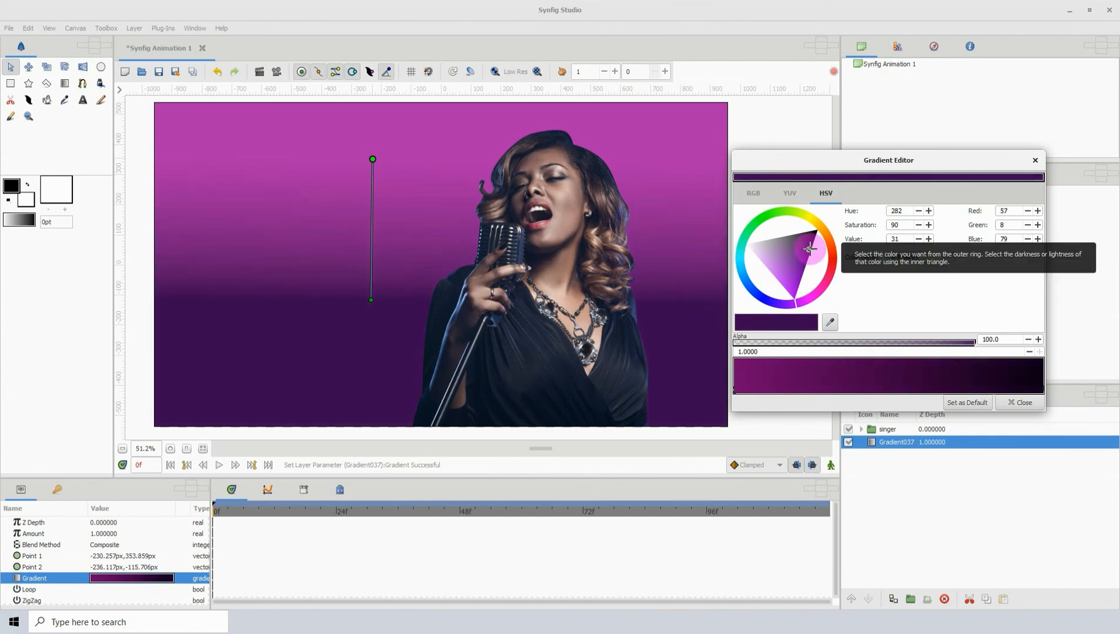
pyautogui.click(814, 249)
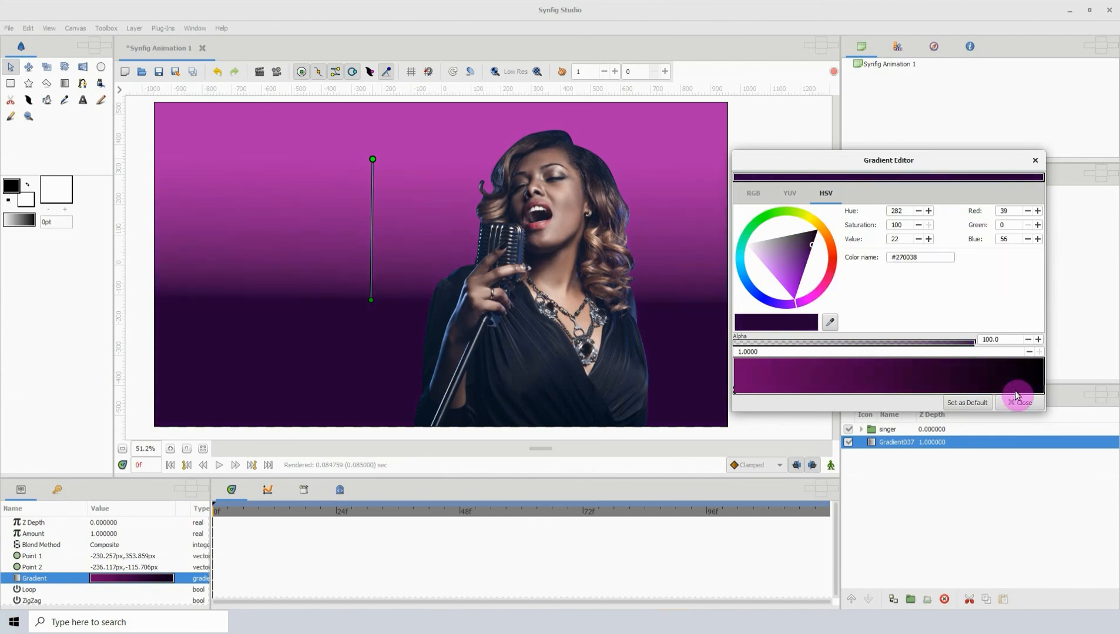
pyautogui.click(1020, 402)
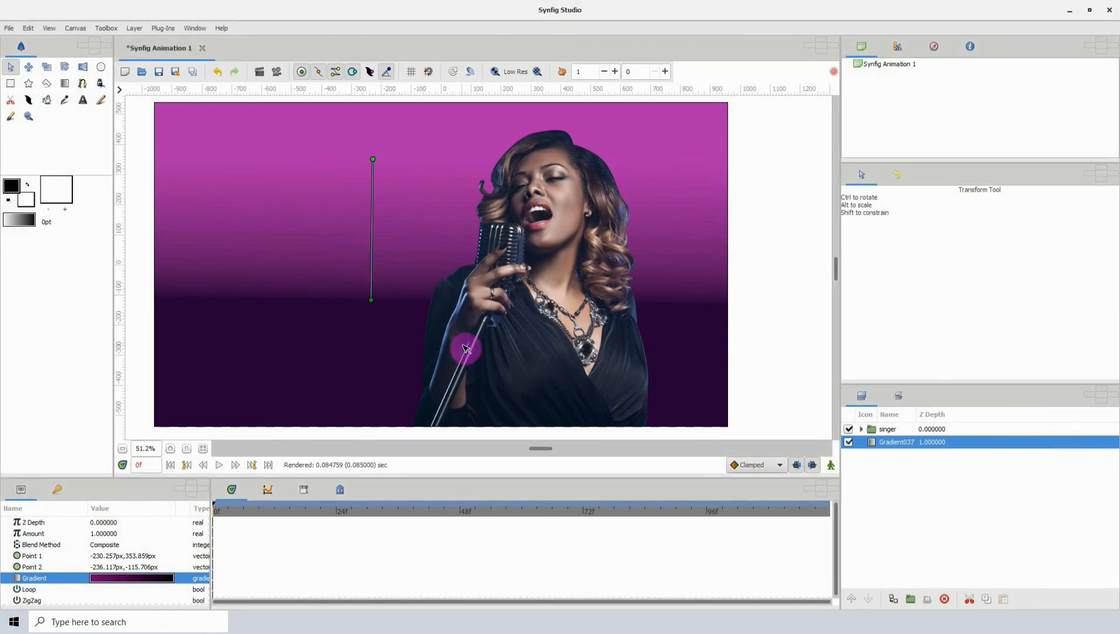
# Move the gradient's Point 2 handle to reposition where it fades to dark
pyautogui.moveTo(464, 351); pyautogui.dragTo(482, 303)
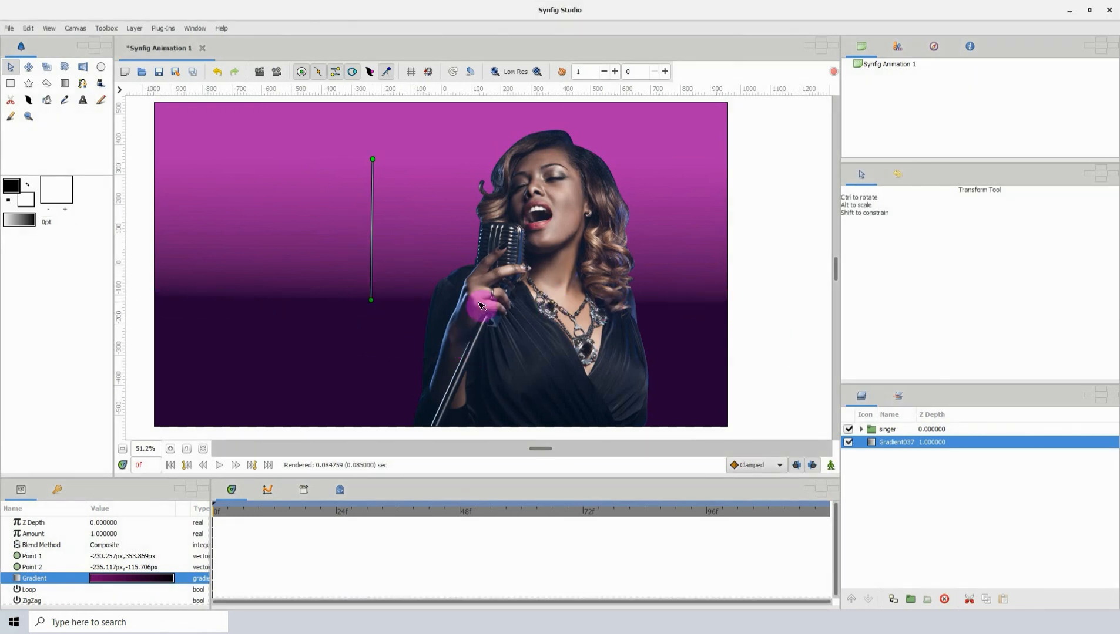
pyautogui.moveTo(481, 303); pyautogui.dragTo(371, 300)
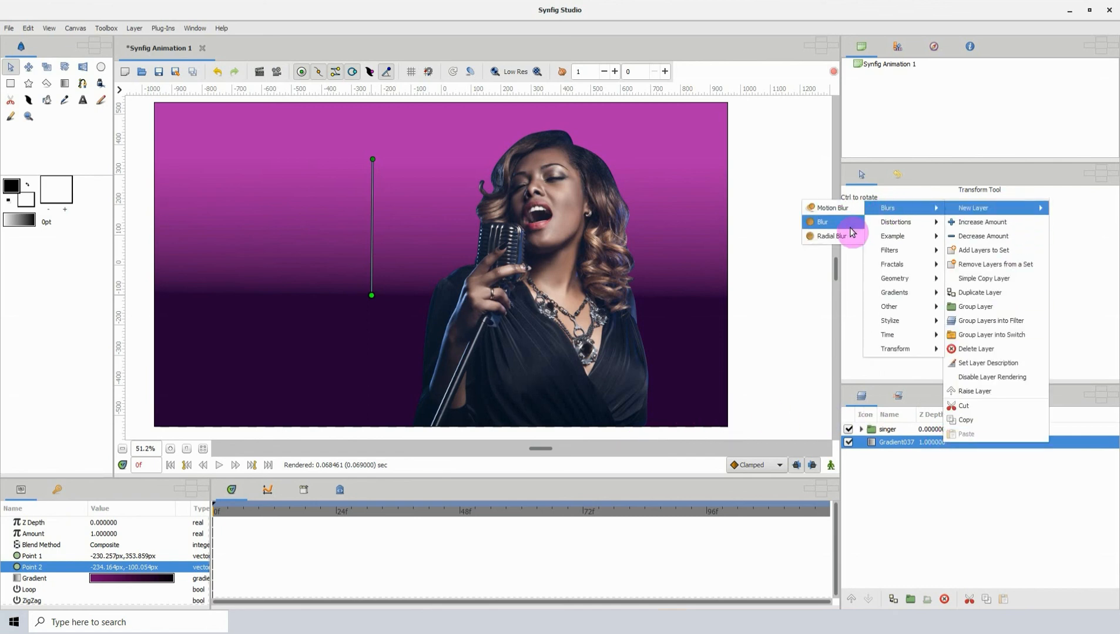
# Add a Blur layer over the gradient and drag its size handle out to a very large blur
pyautogui.click(822, 222)
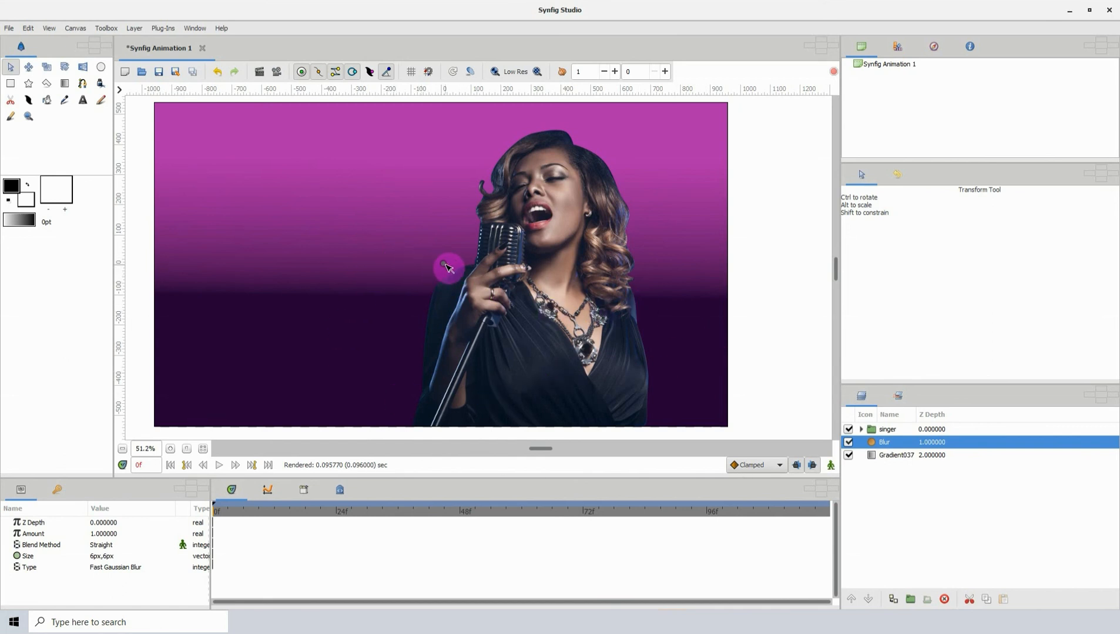
pyautogui.moveTo(449, 268); pyautogui.dragTo(467, 259)
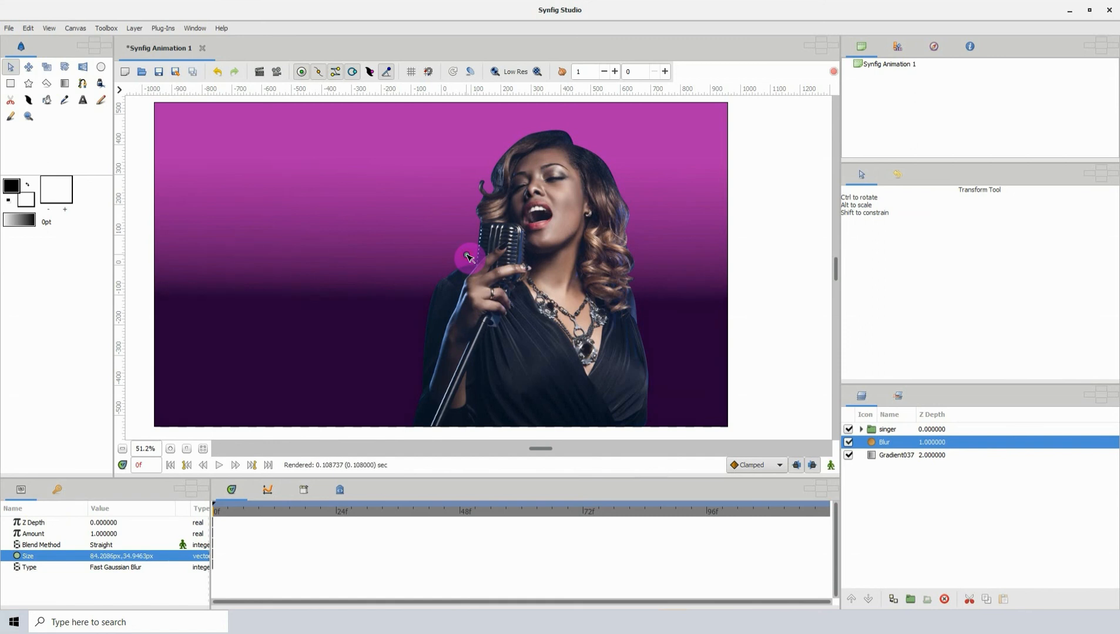
pyautogui.moveTo(467, 258); pyautogui.dragTo(560, 226)
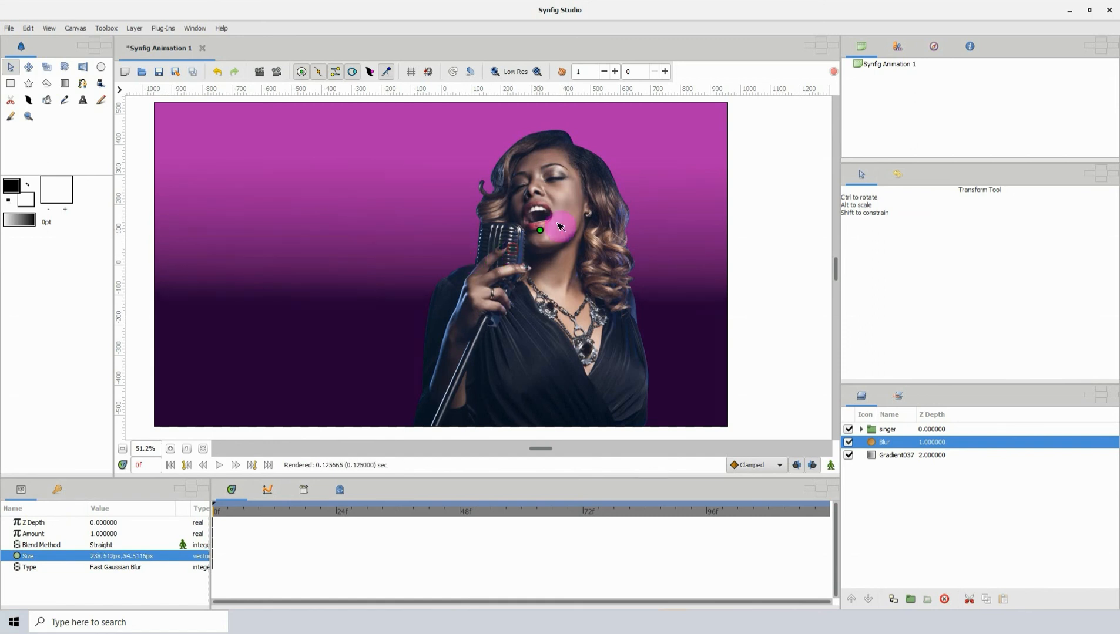
pyautogui.moveTo(564, 223); pyautogui.dragTo(618, 203)
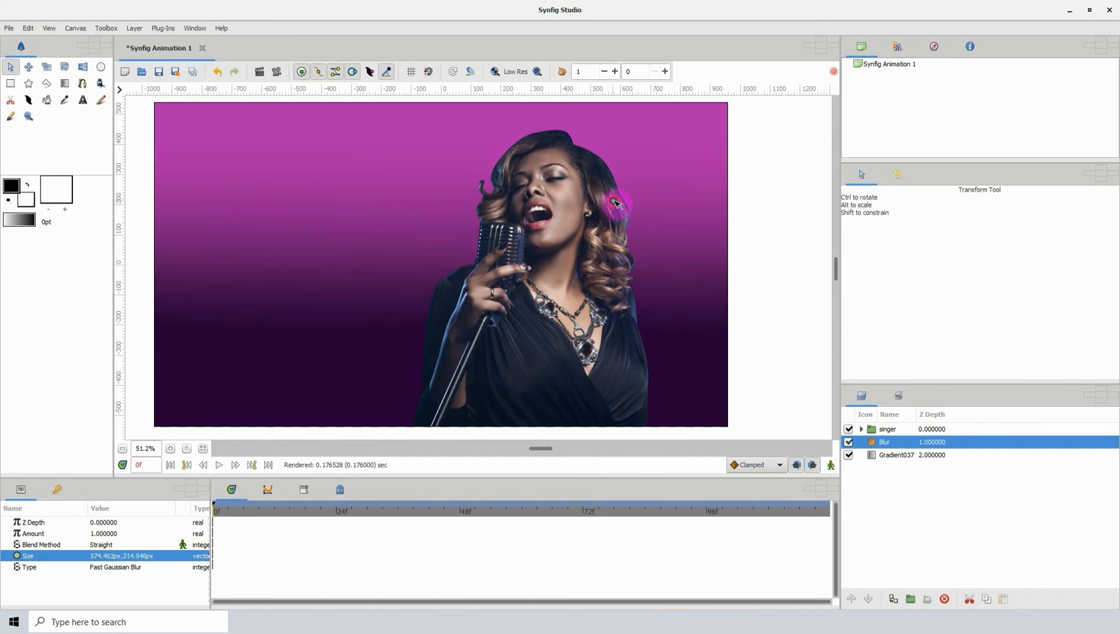
pyautogui.moveTo(613, 202); pyautogui.dragTo(620, 190)
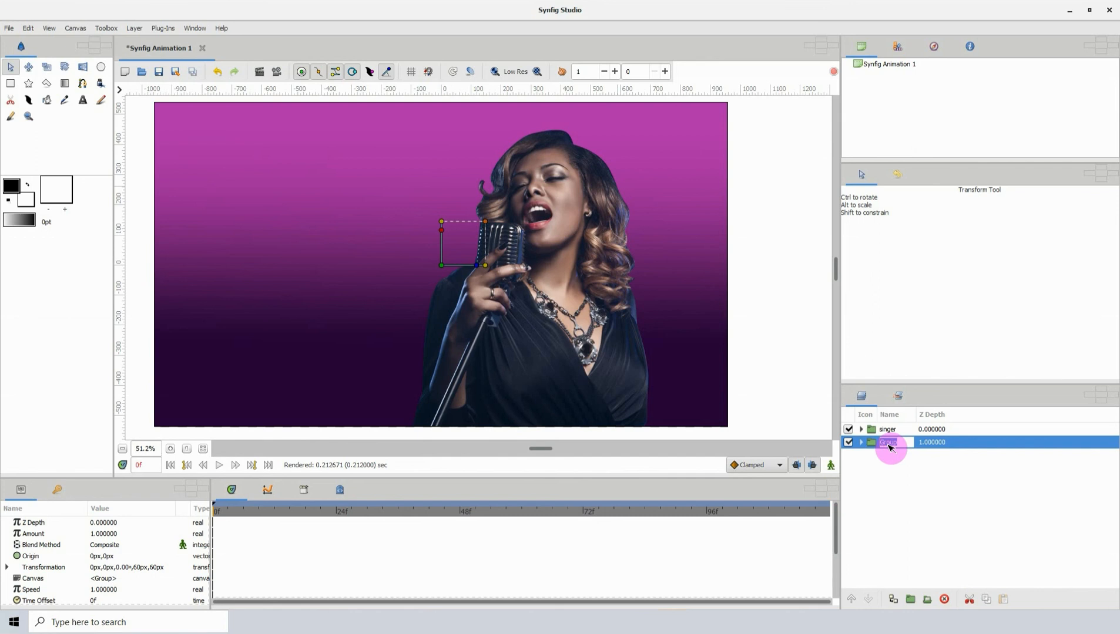
# Name the background group holding the blur and gradient 'BG'
pyautogui.write('BG')
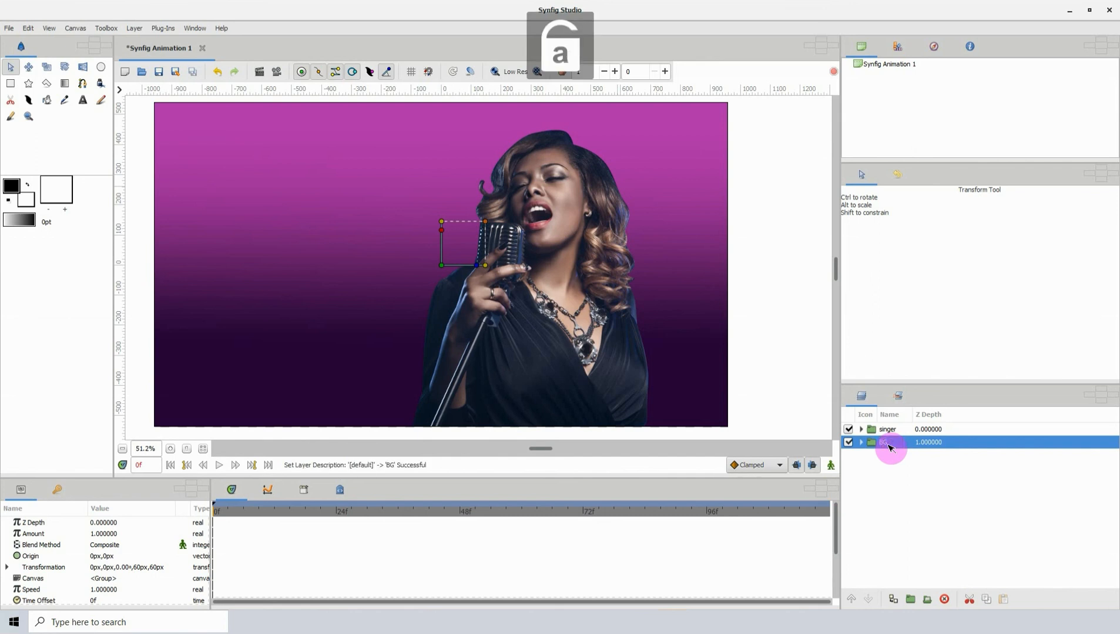